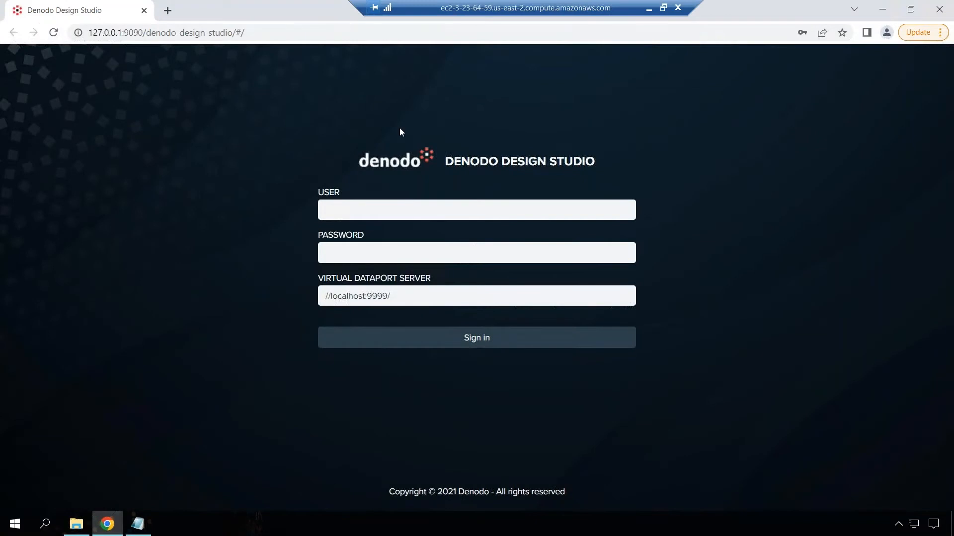
pyautogui.moveTo(283, 37)
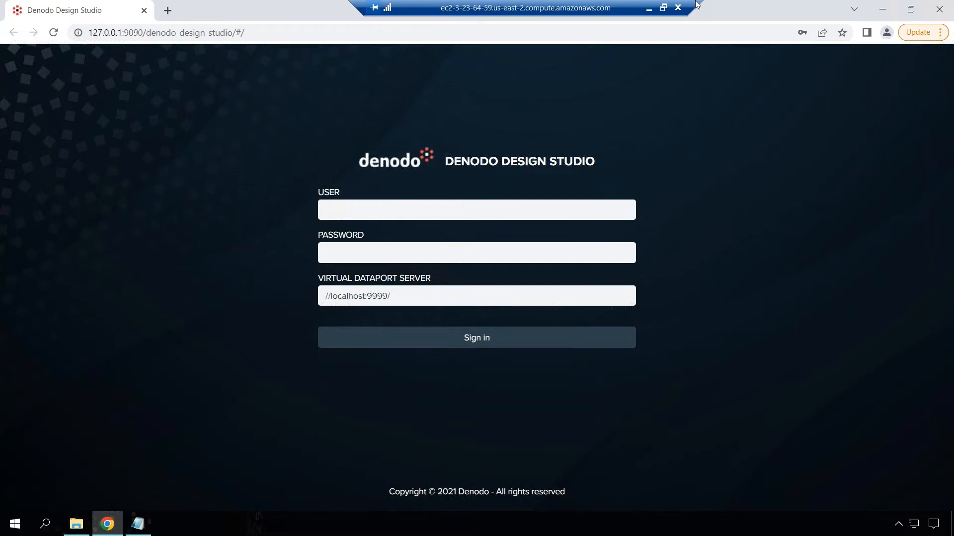
pyautogui.moveTo(418, 8)
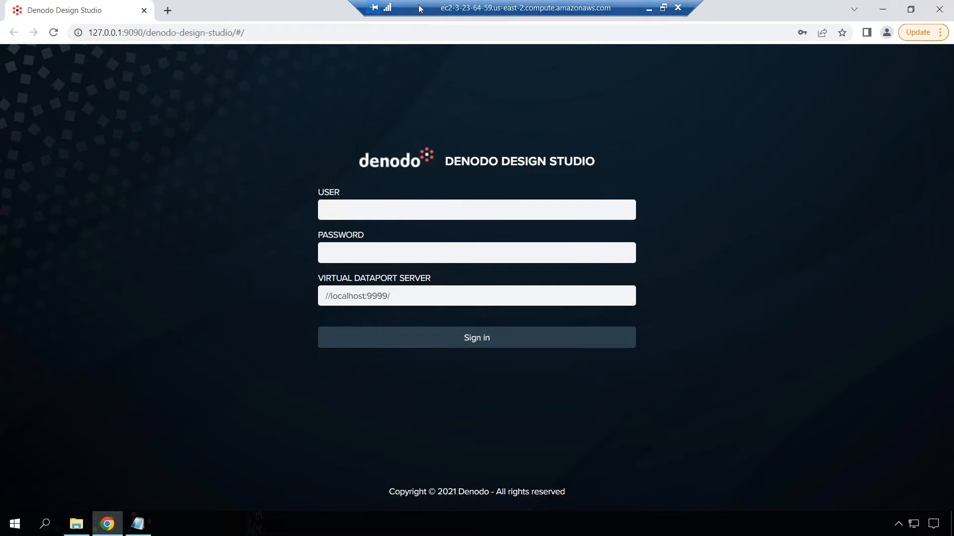
# Step: Enter admin as the Design Studio username
pyautogui.write('admin')
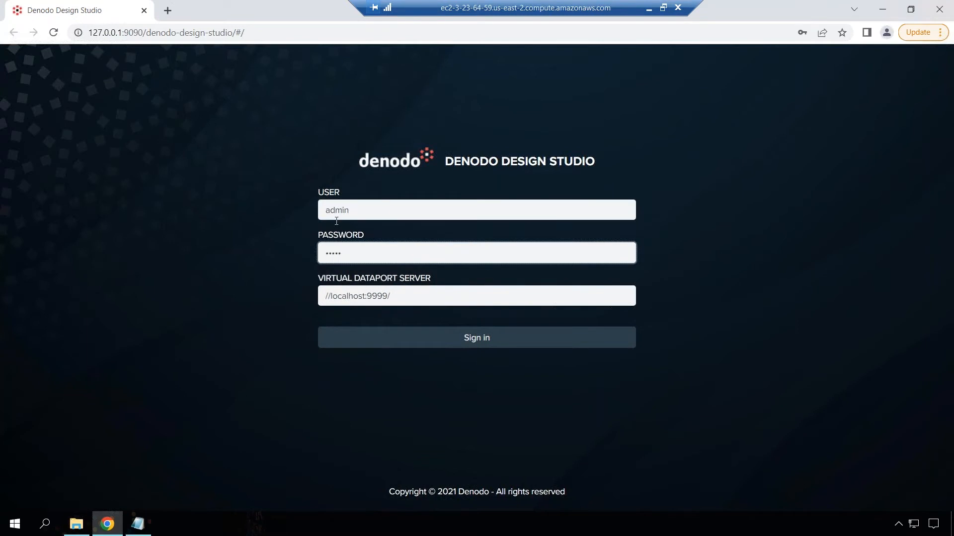
# Step: Sign in as admin and expand denodo_prof_db in the Explorer tree
pyautogui.click(476, 338)
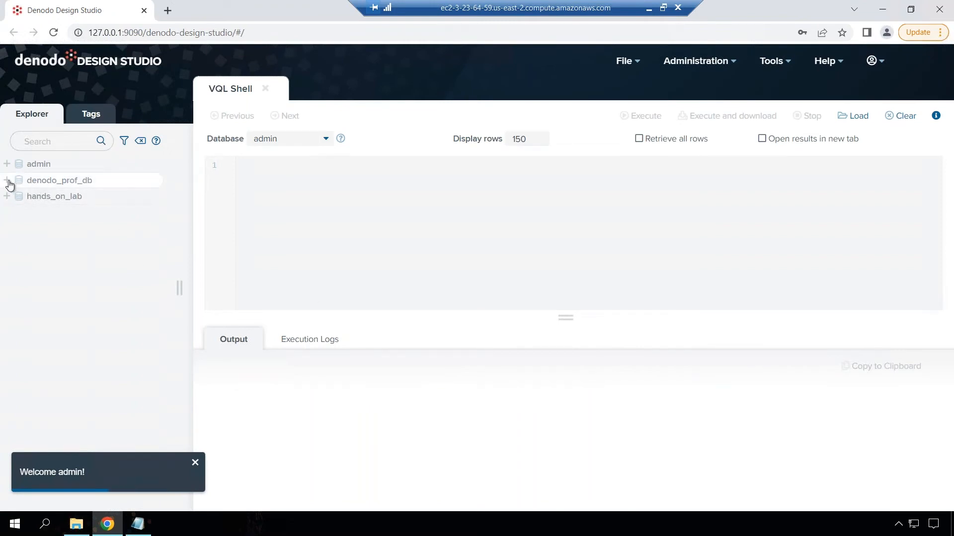
pyautogui.click(6, 180)
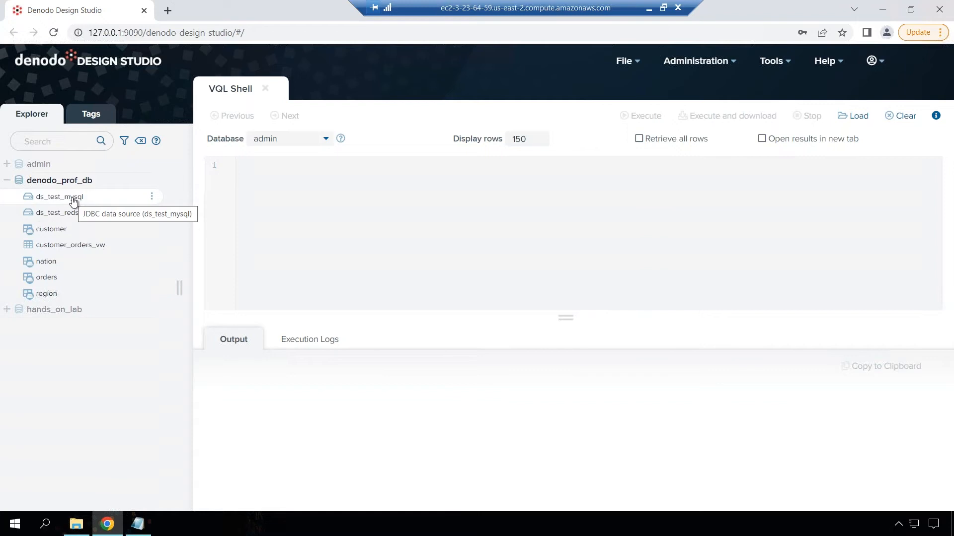
pyautogui.moveTo(62, 216)
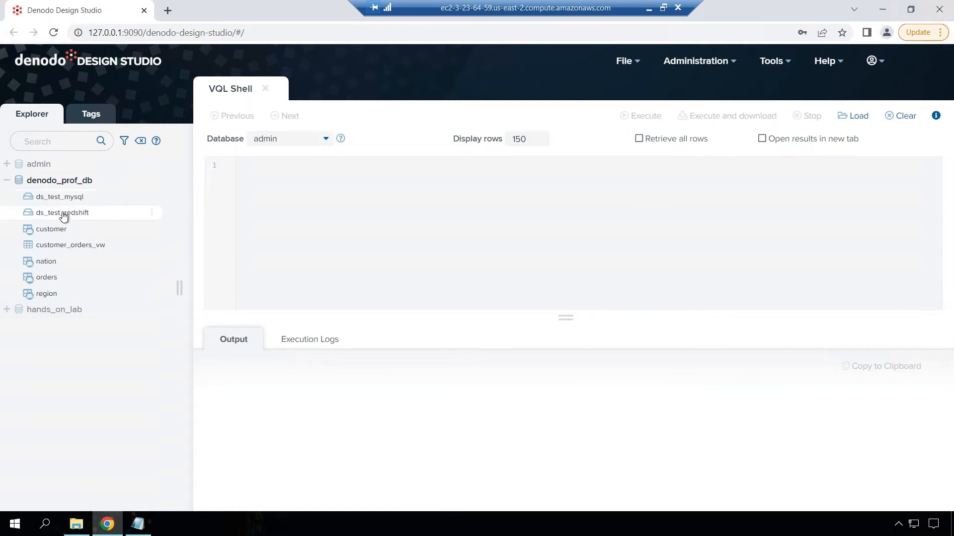
pyautogui.moveTo(61, 215)
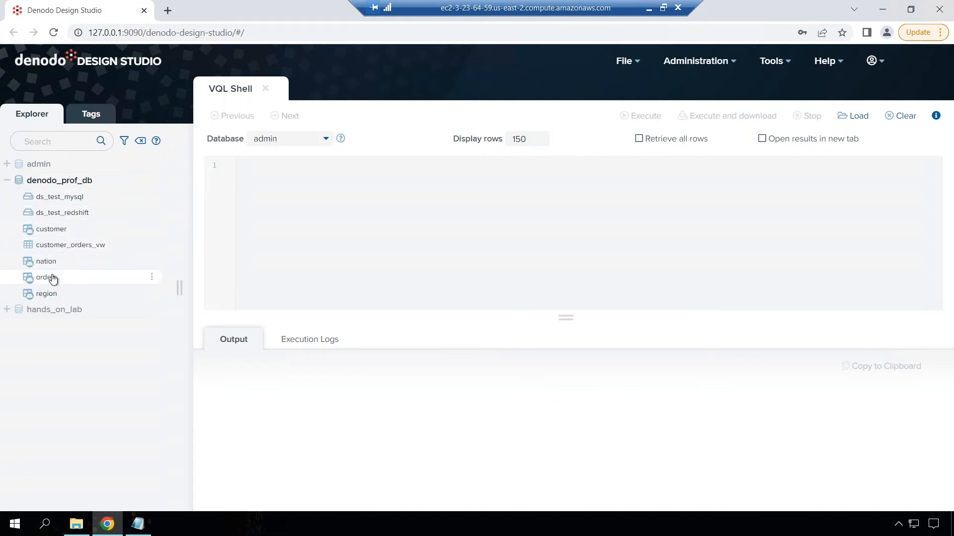
pyautogui.moveTo(50, 289)
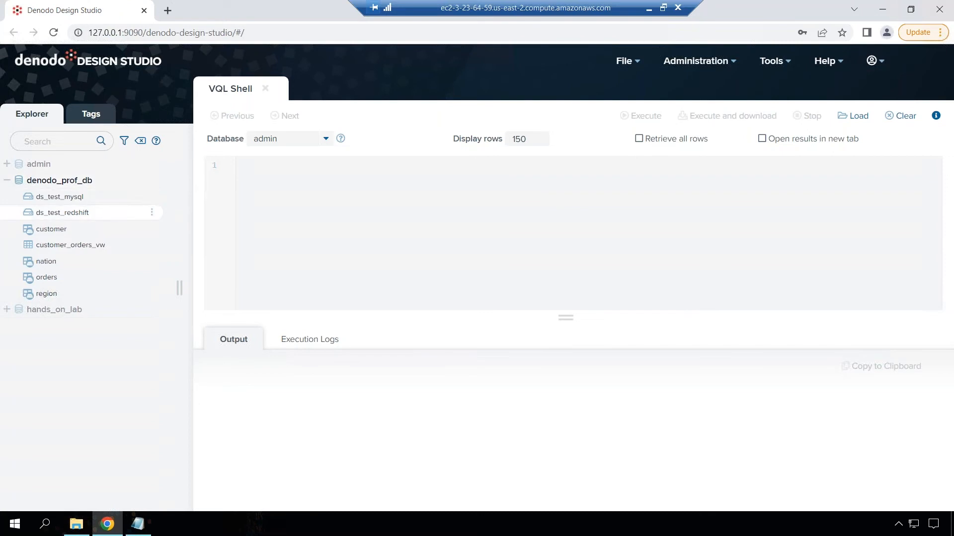
pyautogui.moveTo(74, 234)
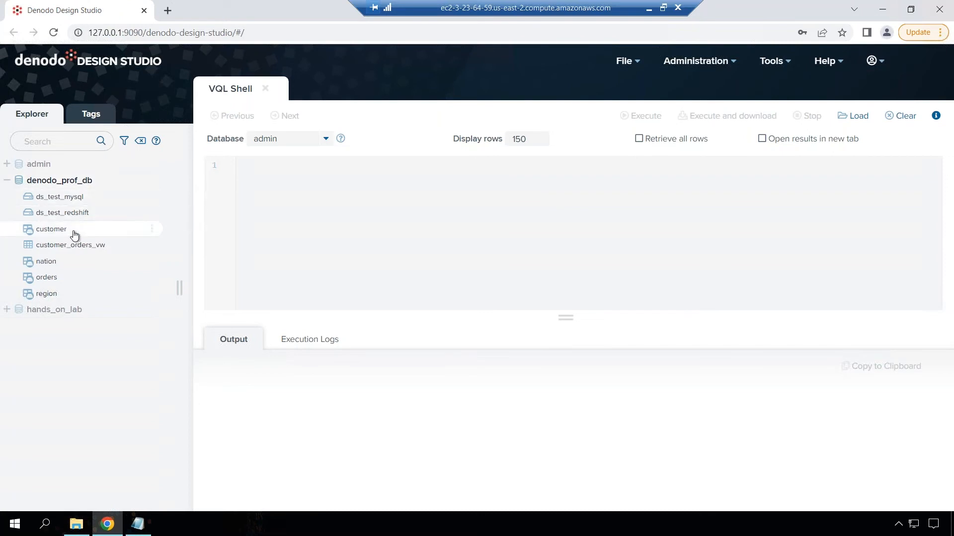
pyautogui.moveTo(71, 250)
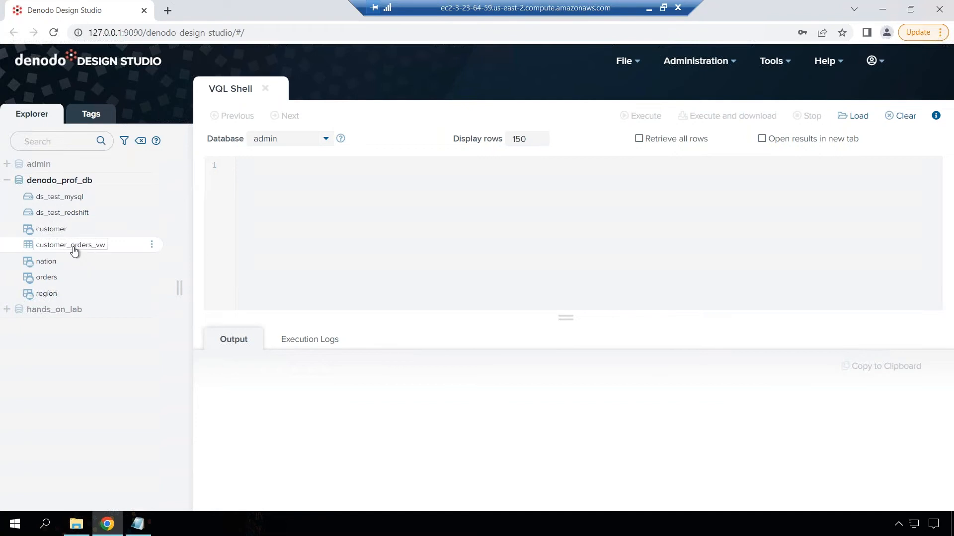
# Step: View the join model of customer_orders_vw, then its summary and field schema
pyautogui.doubleClick(71, 244)
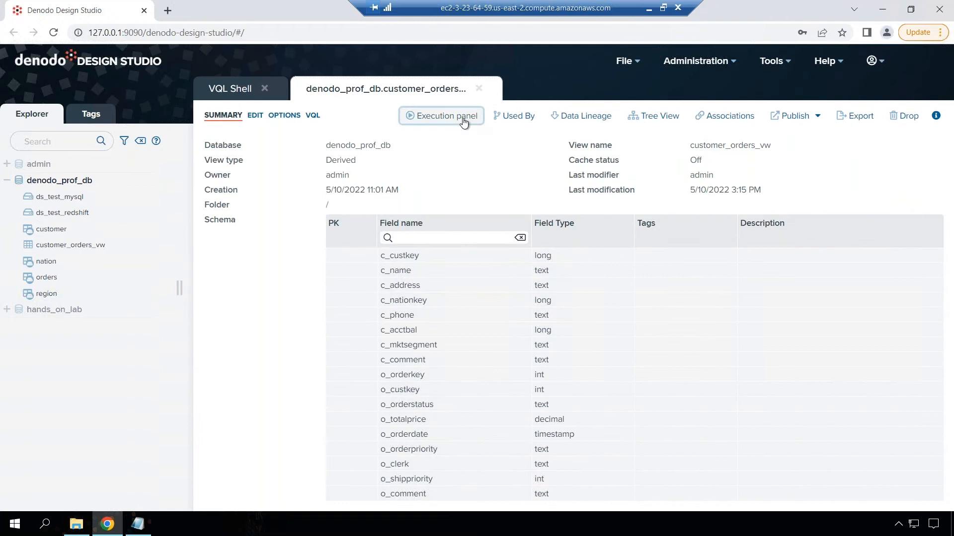
pyautogui.click(255, 115)
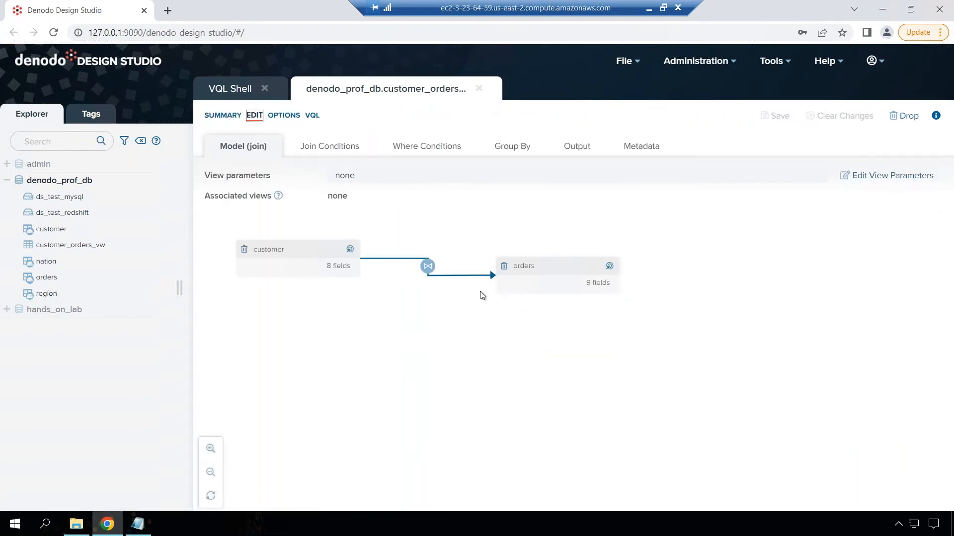
pyautogui.moveTo(524, 289)
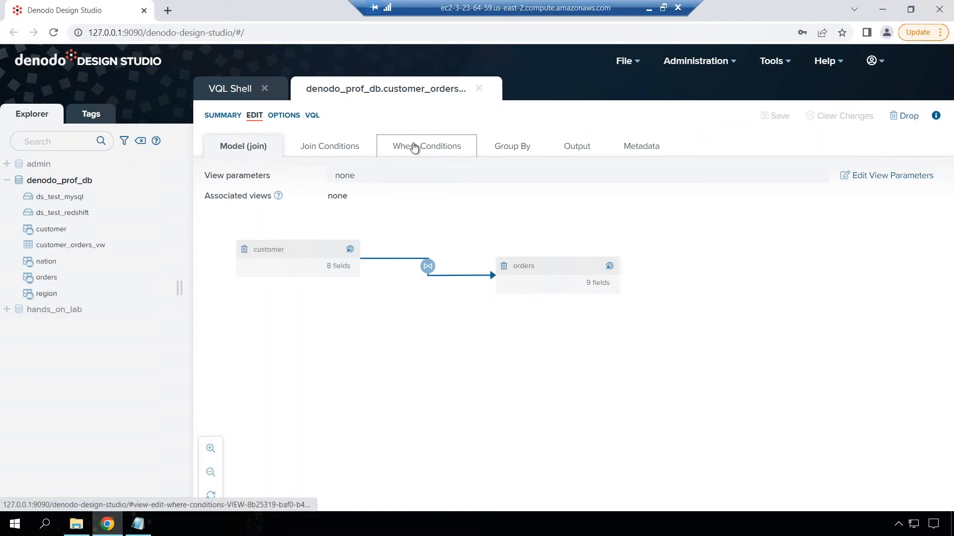
pyautogui.click(426, 146)
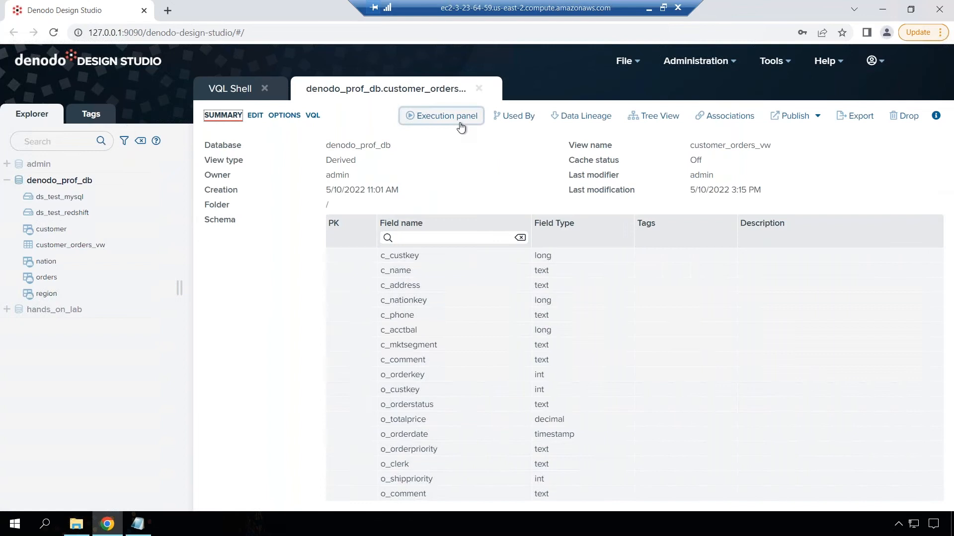
# Step: Run SELECT * on customer_orders_vw, returning 6 rows across 17 columns
pyautogui.click(441, 115)
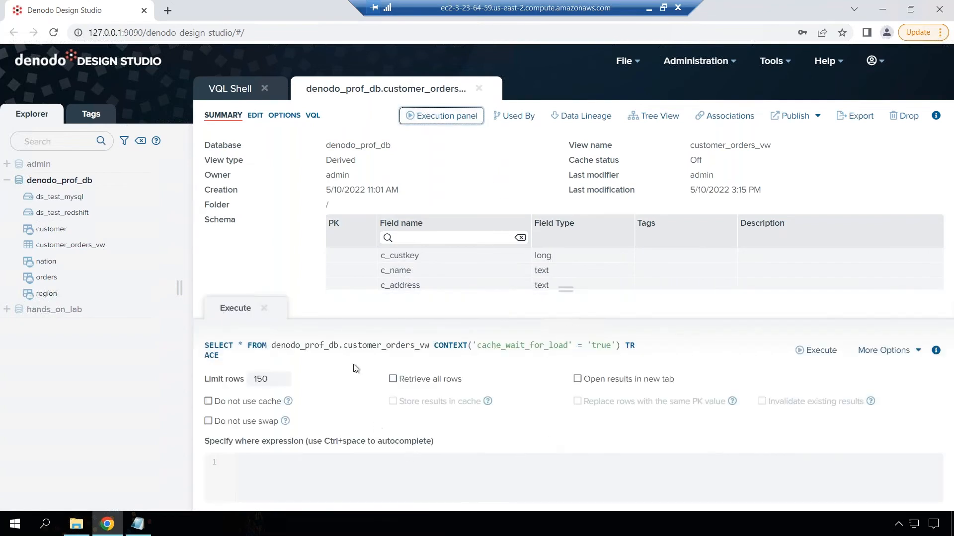
pyautogui.moveTo(821, 351)
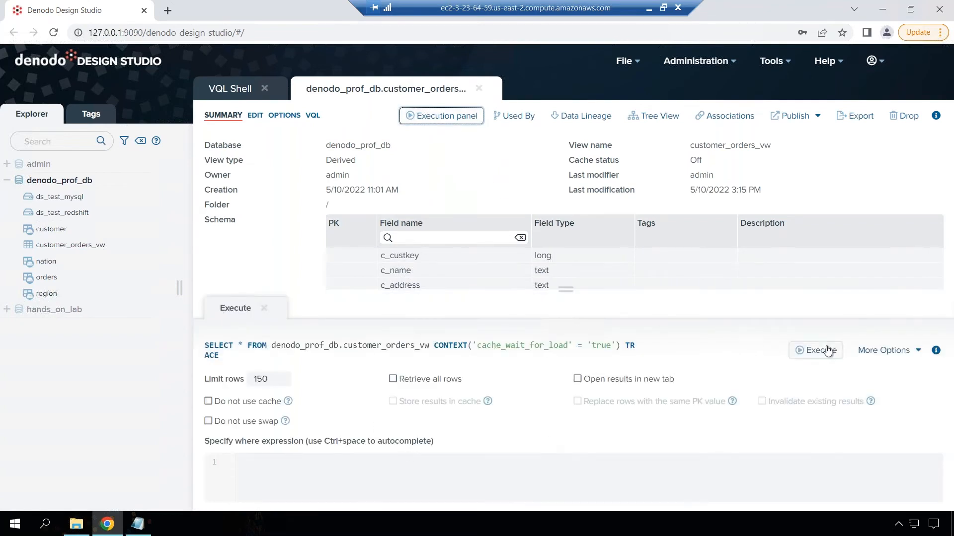
pyautogui.click(814, 351)
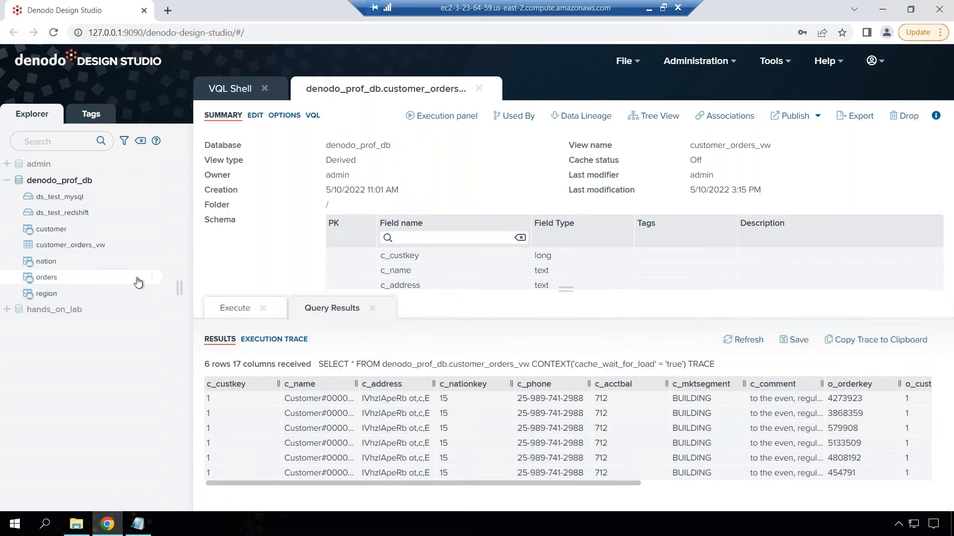
pyautogui.moveTo(106, 260)
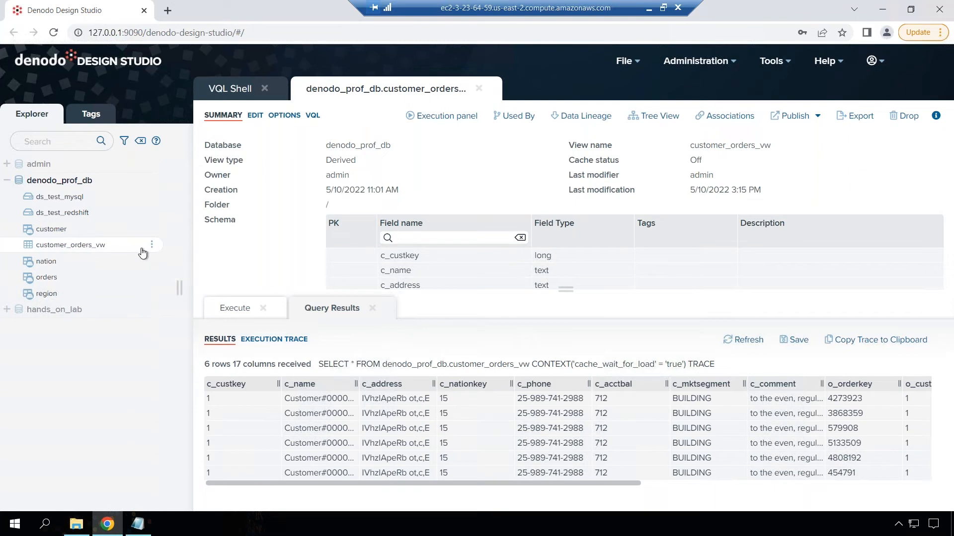
pyautogui.moveTo(535, 102)
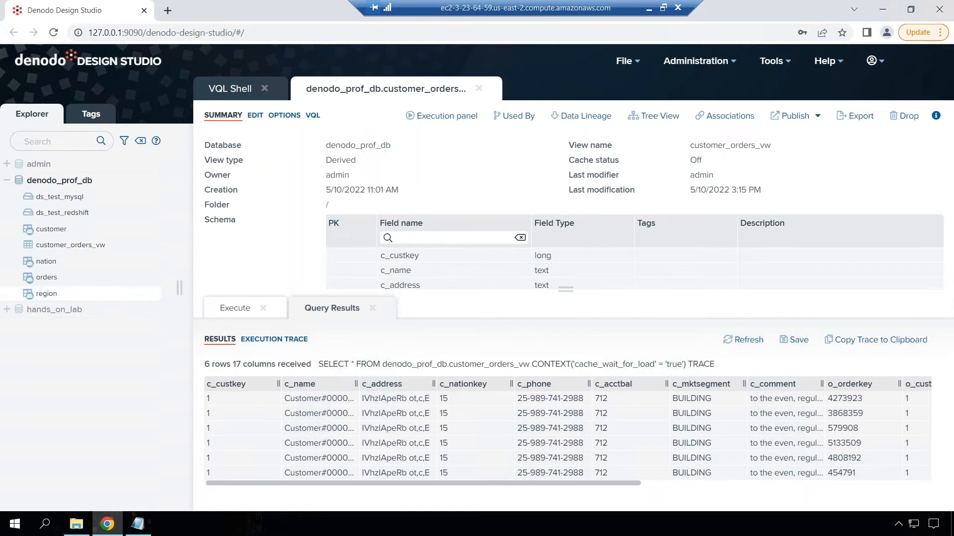
pyautogui.moveTo(71, 245)
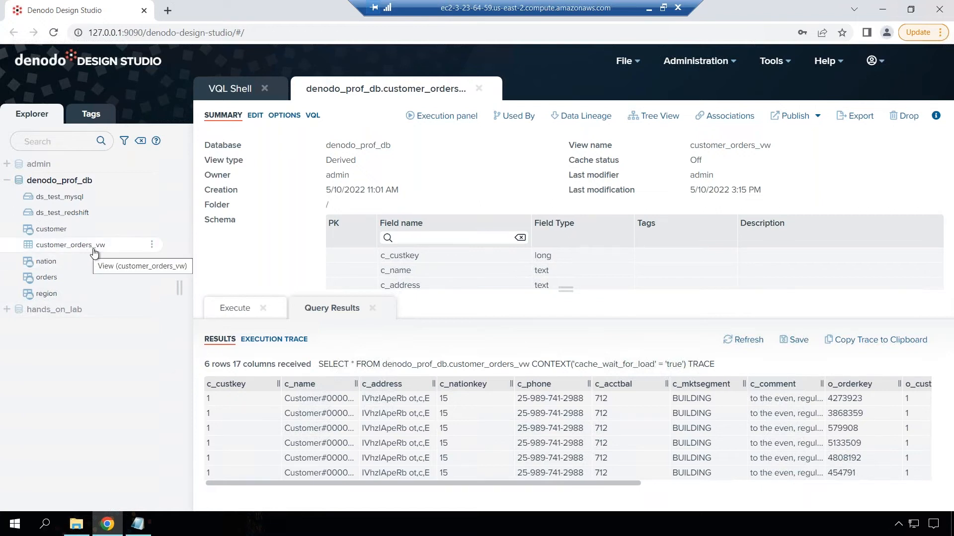
pyautogui.moveTo(151, 249)
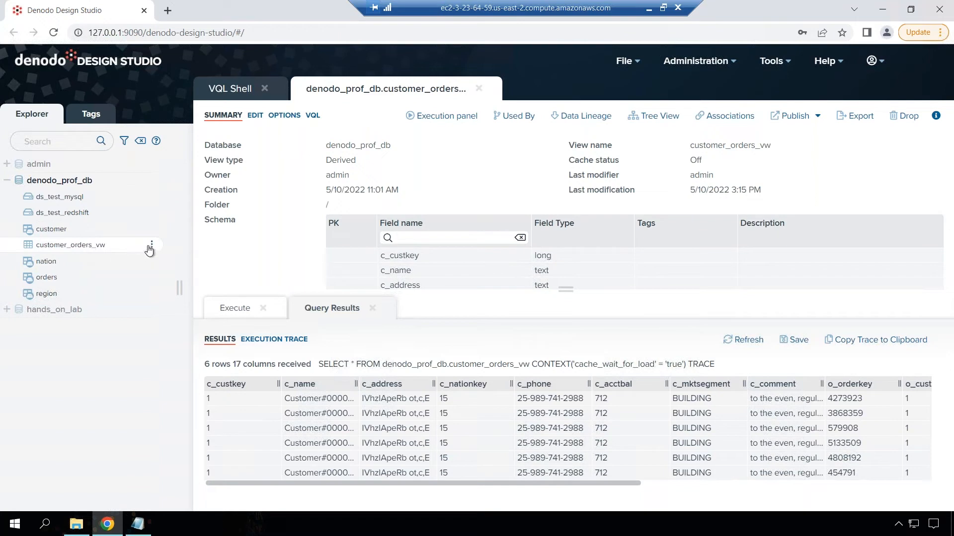
# Step: Create a new REST web service with customer_orders_vw as its resource
pyautogui.click(151, 248)
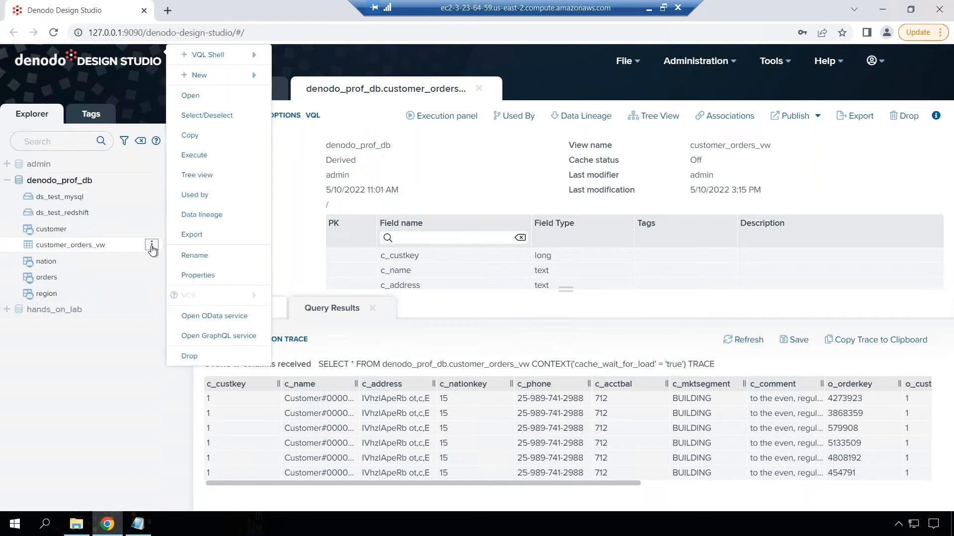
pyautogui.moveTo(199, 75)
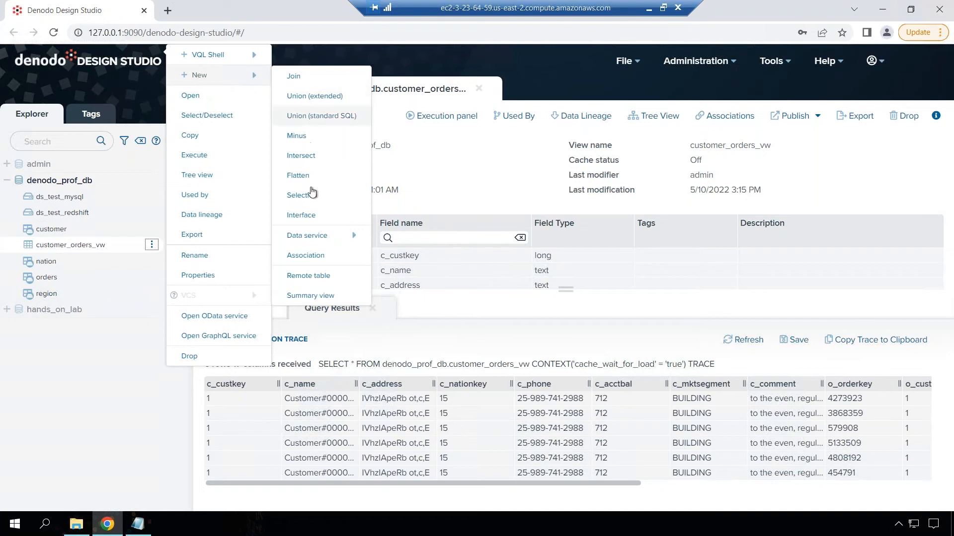
pyautogui.moveTo(307, 235)
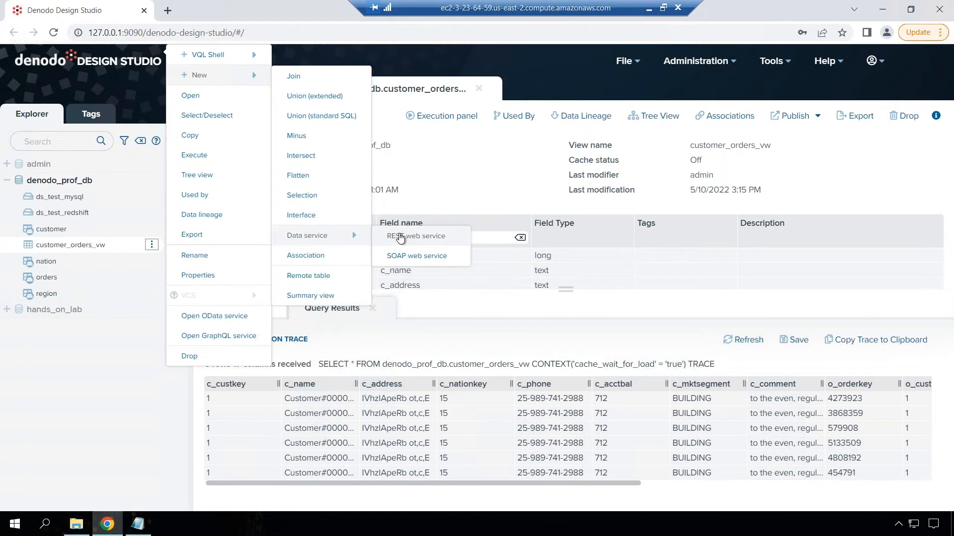
pyautogui.click(416, 236)
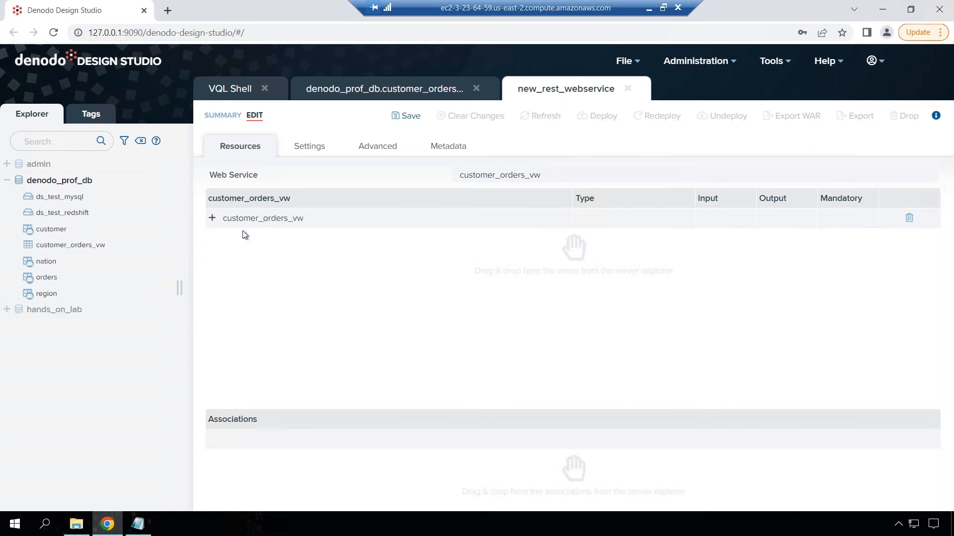
pyautogui.moveTo(309, 146)
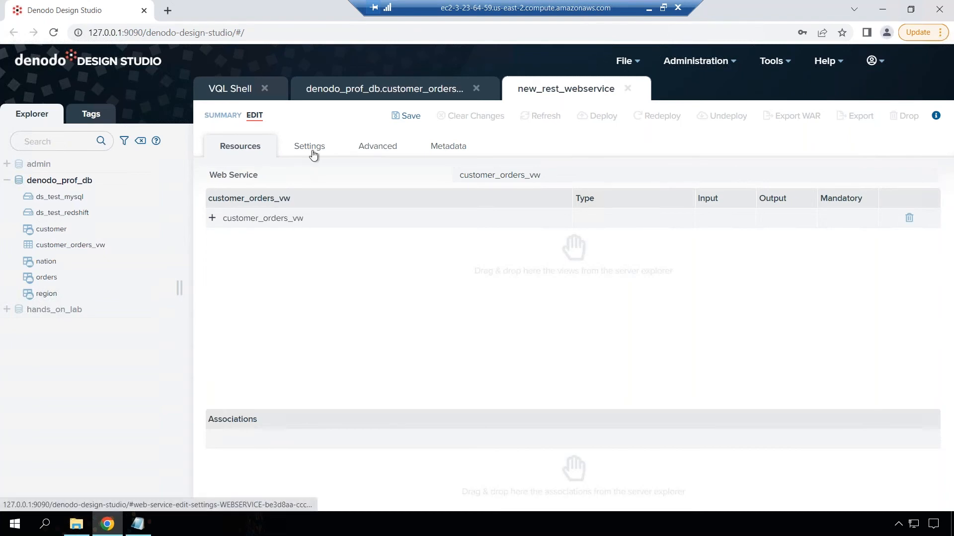
# Step: Set the web service's authentication to HTTP Basic with VDP in Settings
pyautogui.click(309, 146)
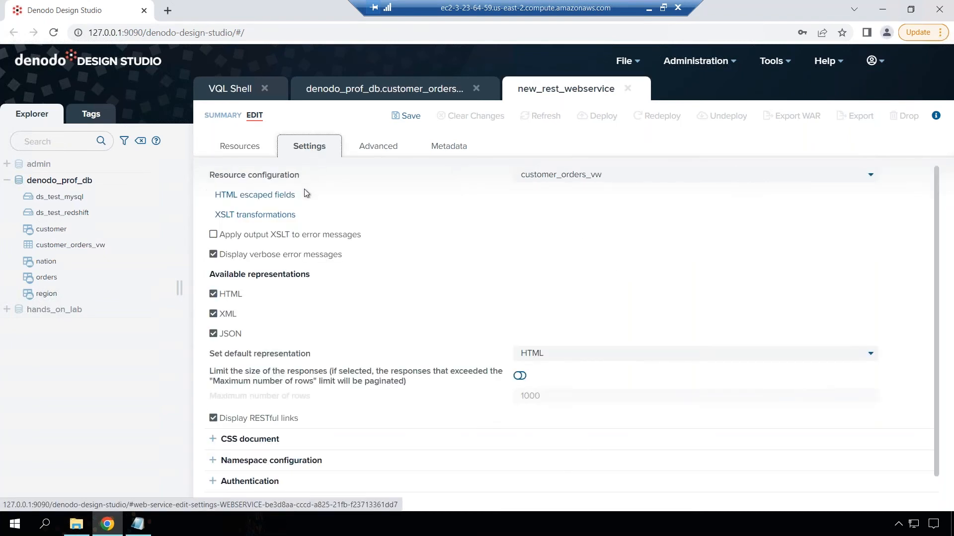
pyautogui.scroll(-3)
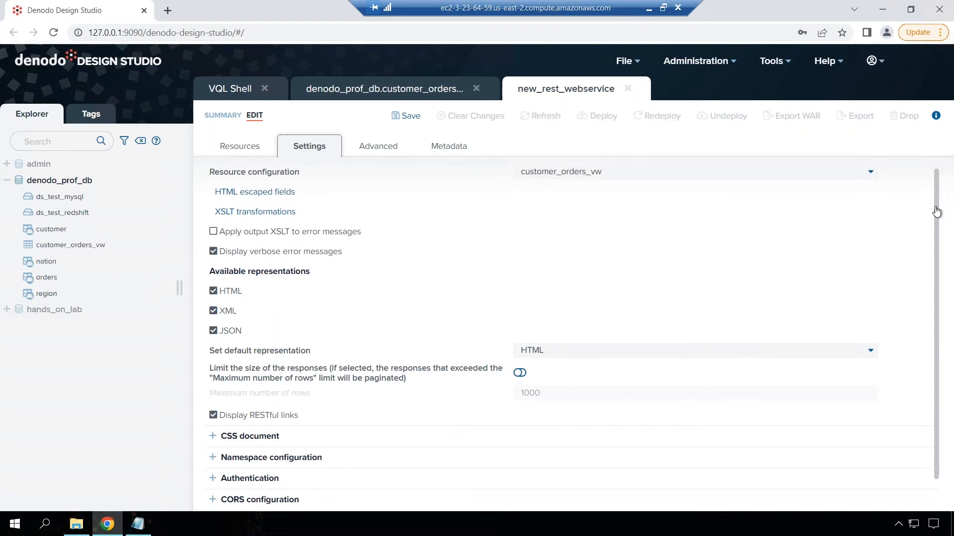
pyautogui.scroll(-3)
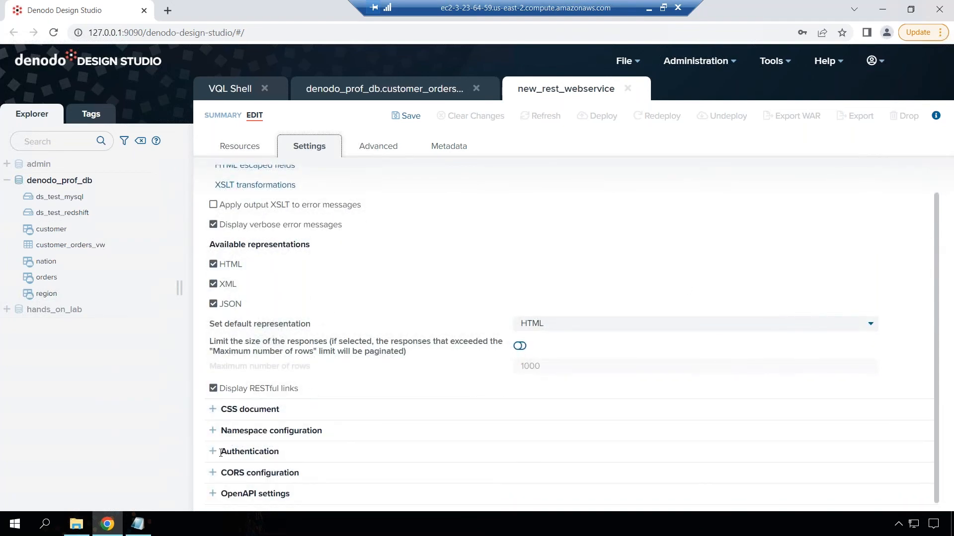
pyautogui.click(212, 451)
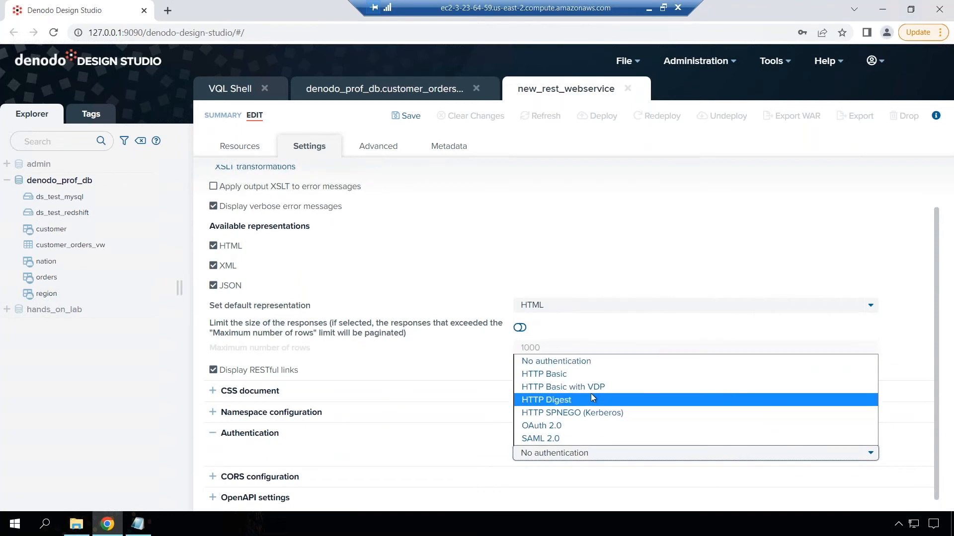
pyautogui.click(562, 387)
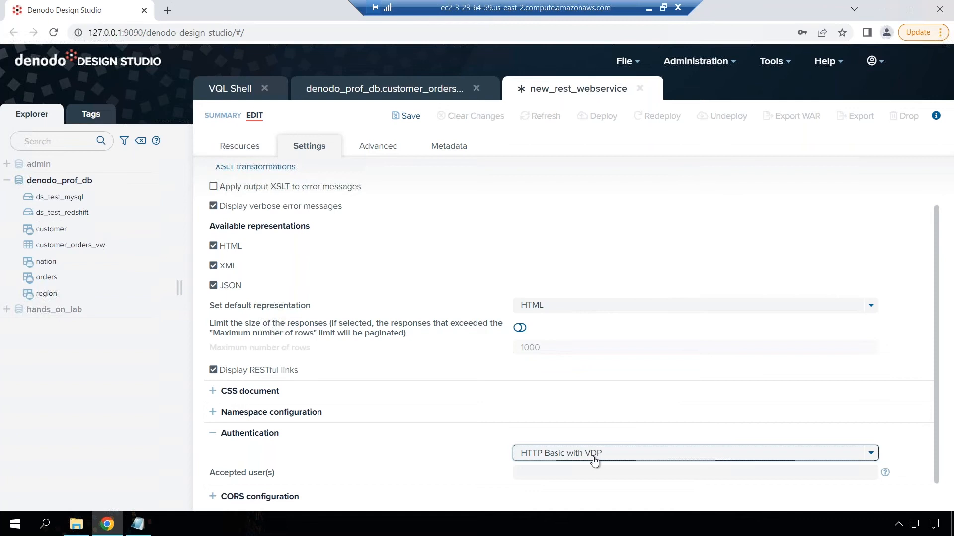
pyautogui.click(212, 433)
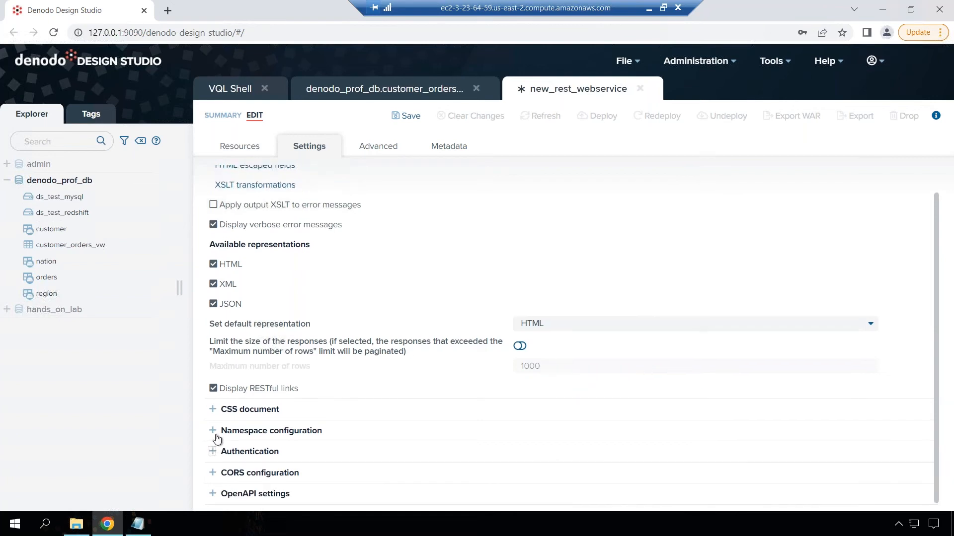
pyautogui.moveTo(400, 150)
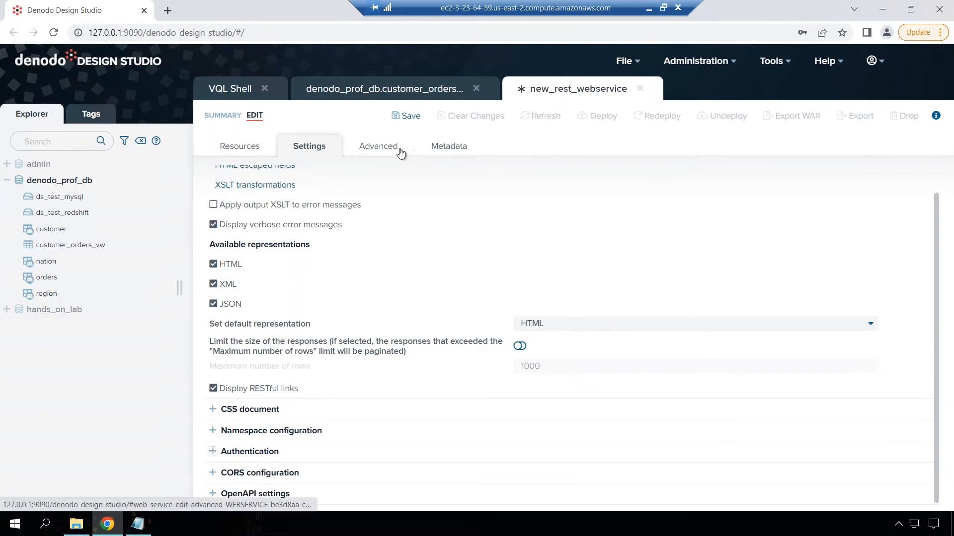
pyautogui.click(378, 146)
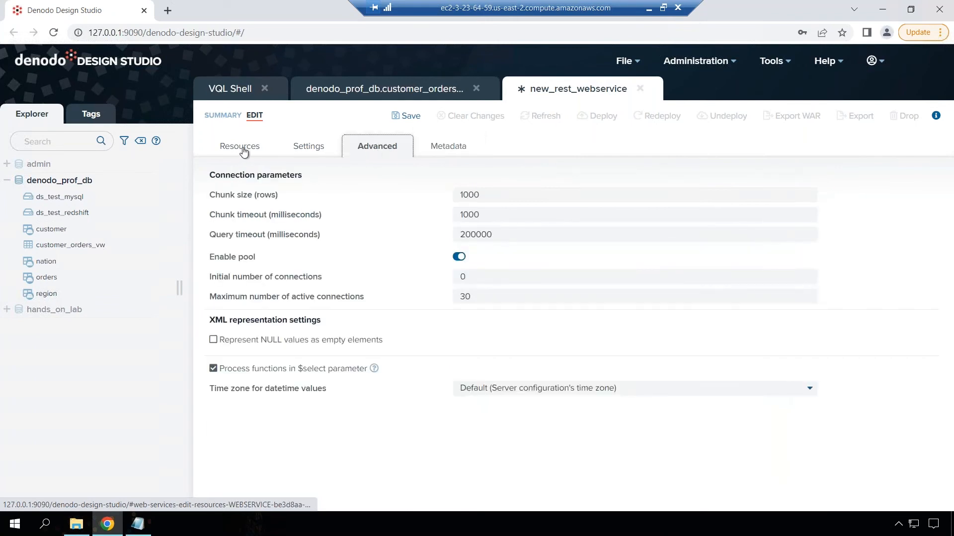
# Step: Save the customer_orders_vw REST web service under denodo_prof_db
pyautogui.click(239, 146)
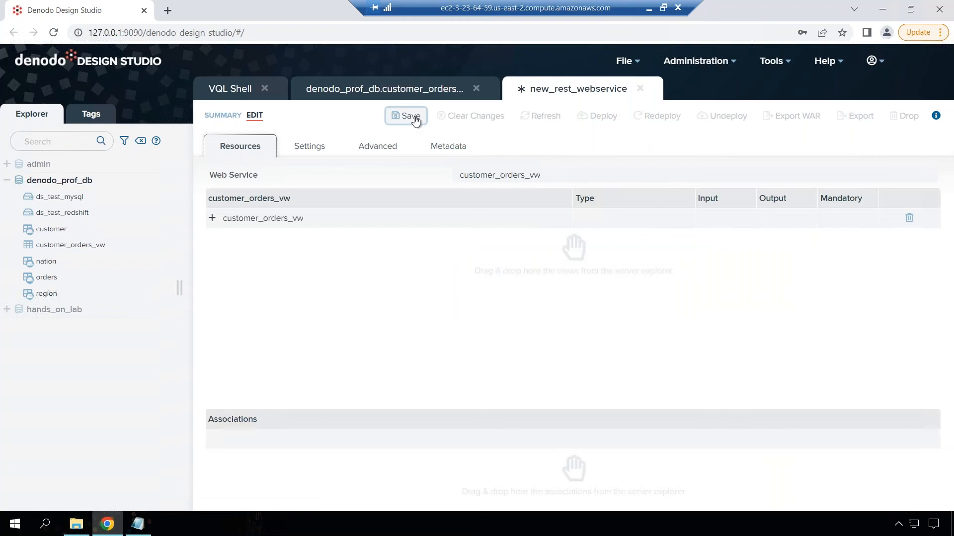
pyautogui.click(405, 115)
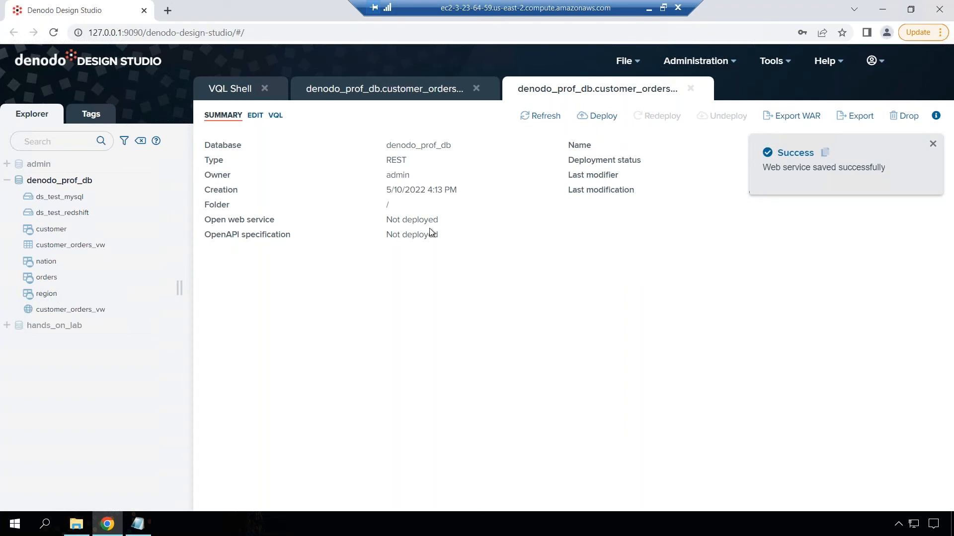
# Step: Deploy the saved web service, exposing its endpoint and OpenAPI links
pyautogui.click(932, 143)
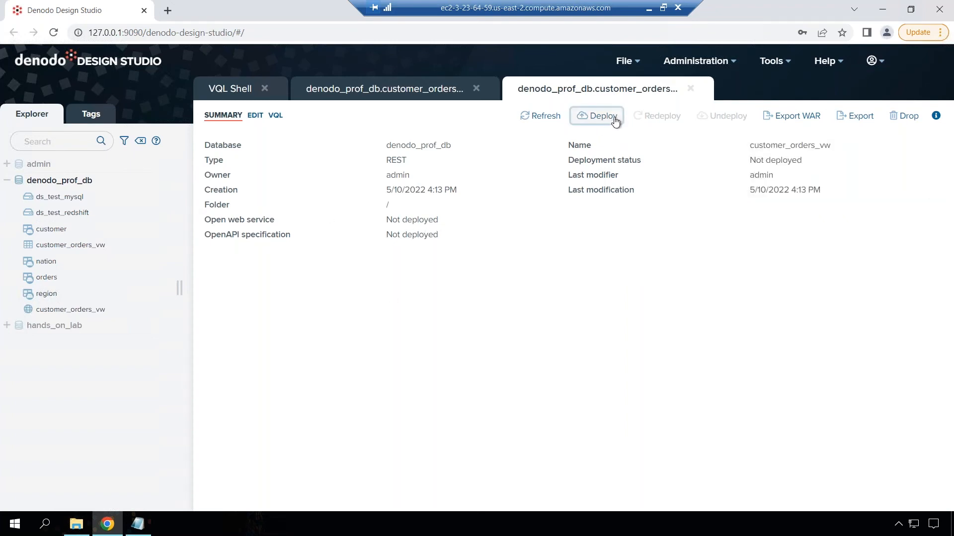
pyautogui.click(596, 116)
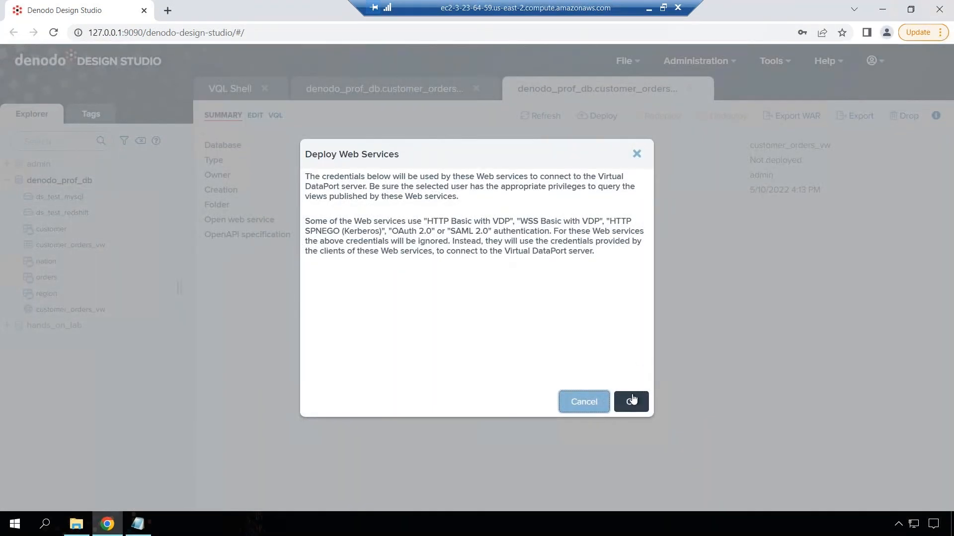
pyautogui.click(631, 402)
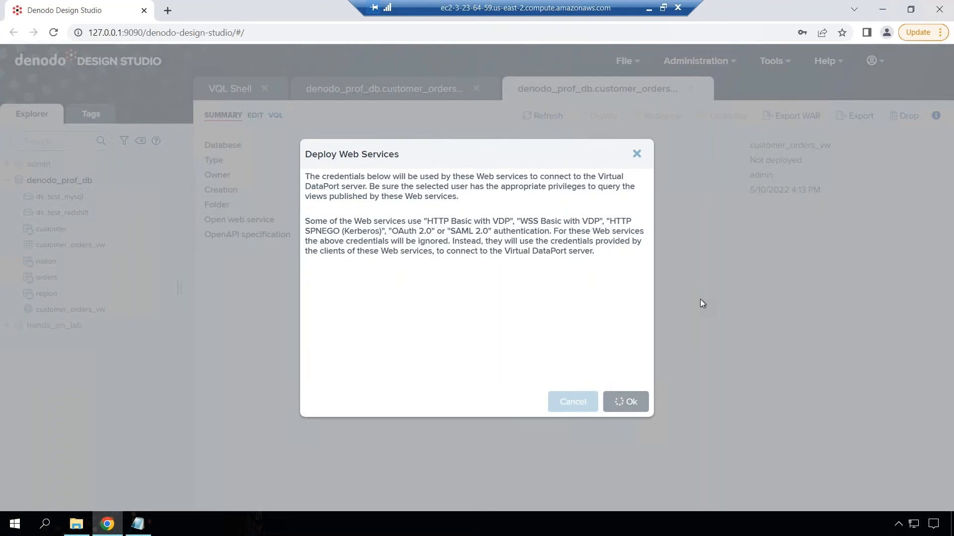
pyautogui.click(625, 401)
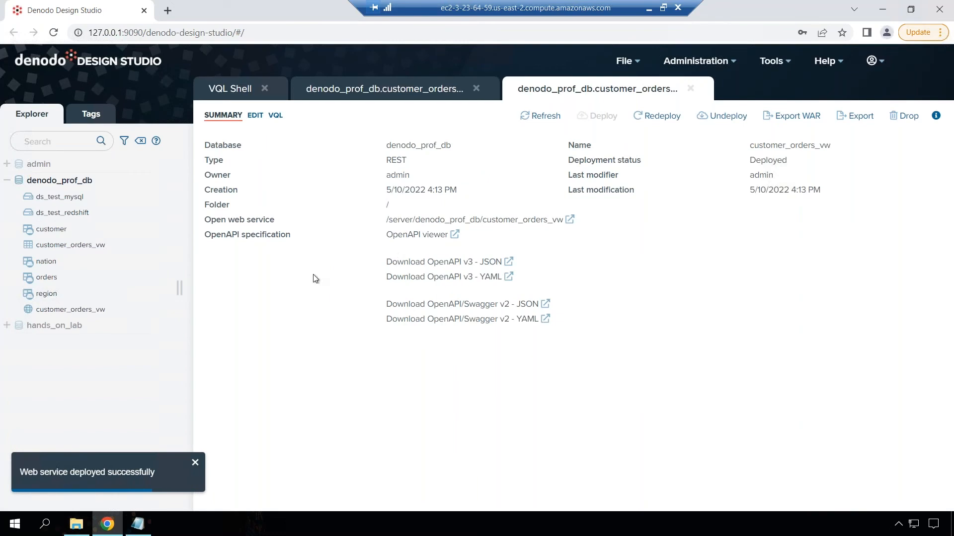
pyautogui.moveTo(566, 352)
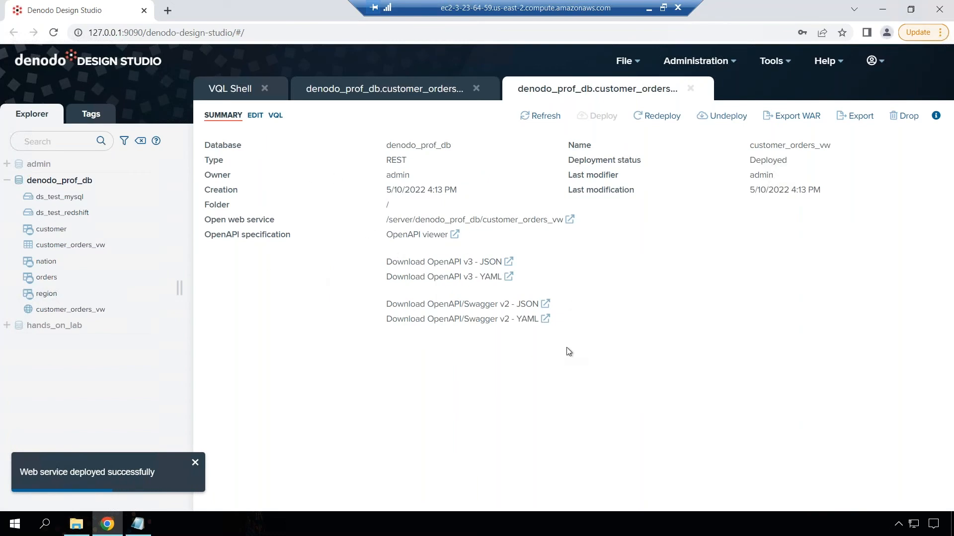
pyautogui.moveTo(465, 253)
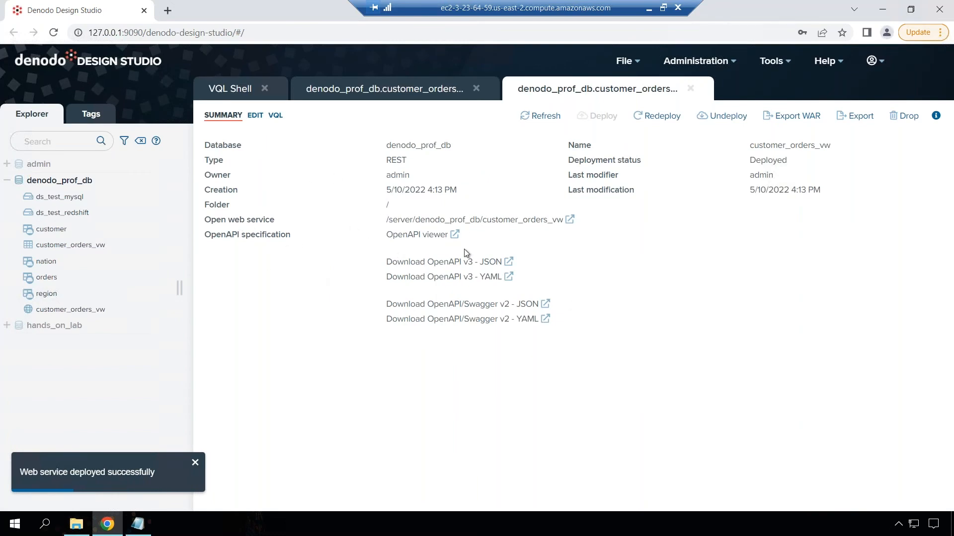
pyautogui.moveTo(527, 229)
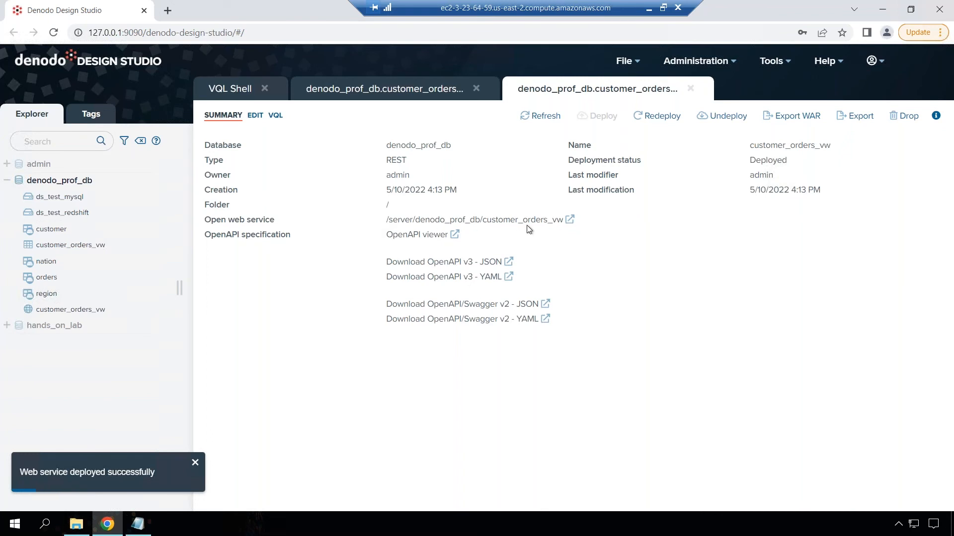
# Step: List denodo_prof_db's services in the web services container and follow the context path link
pyautogui.click(773, 61)
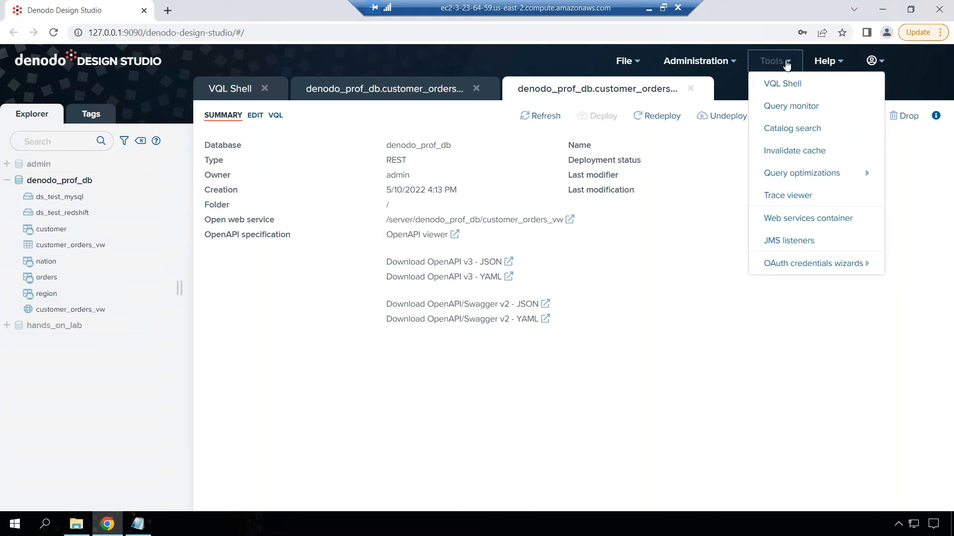
pyautogui.moveTo(808, 218)
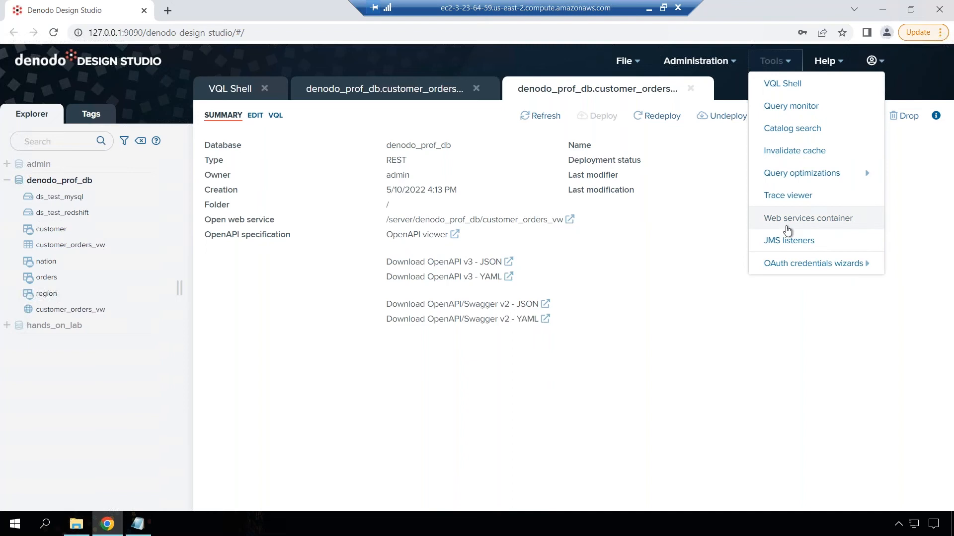
pyautogui.moveTo(787, 226)
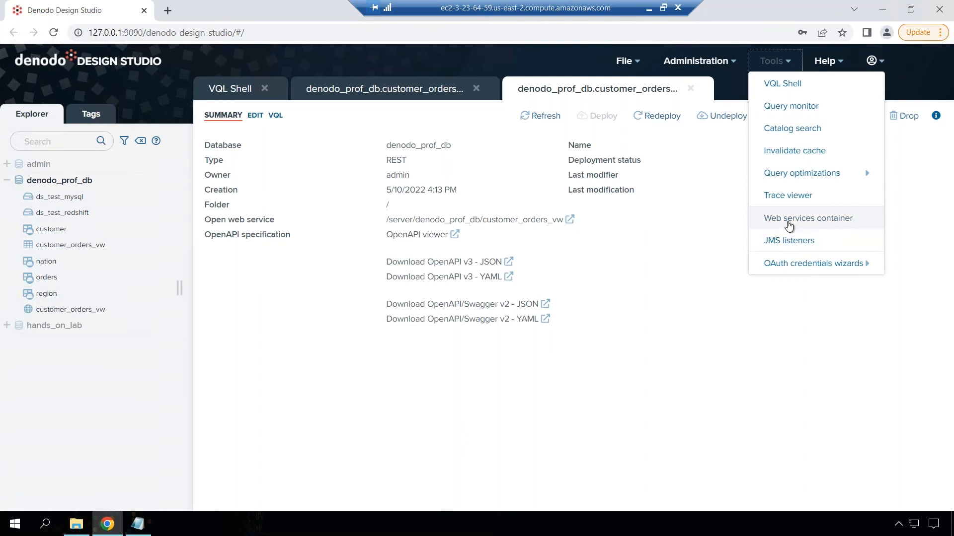
pyautogui.click(807, 217)
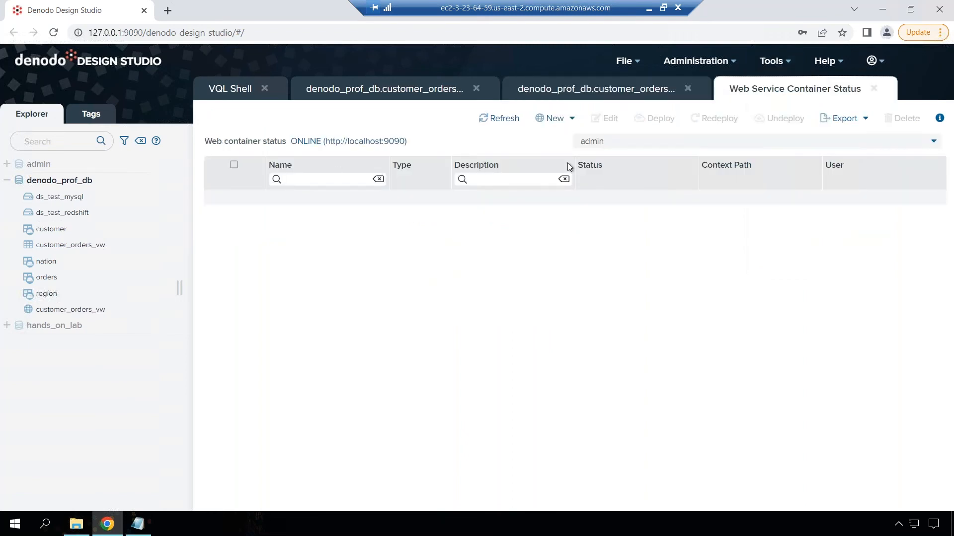
pyautogui.moveTo(617, 147)
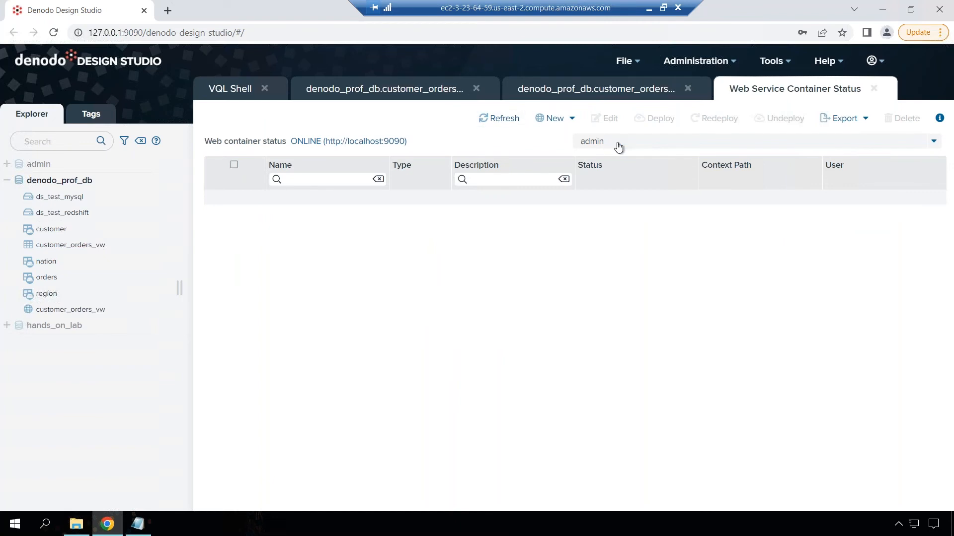
pyautogui.click(754, 141)
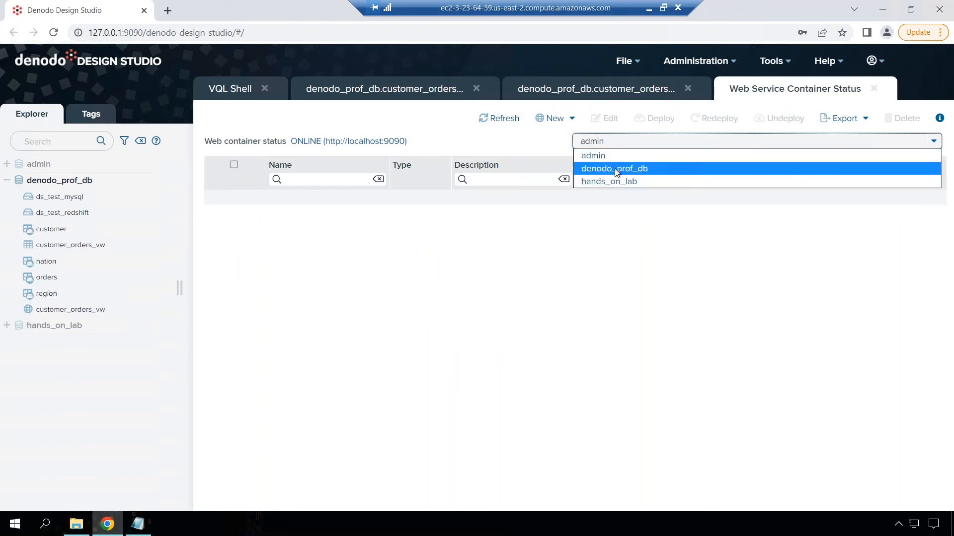
pyautogui.click(615, 169)
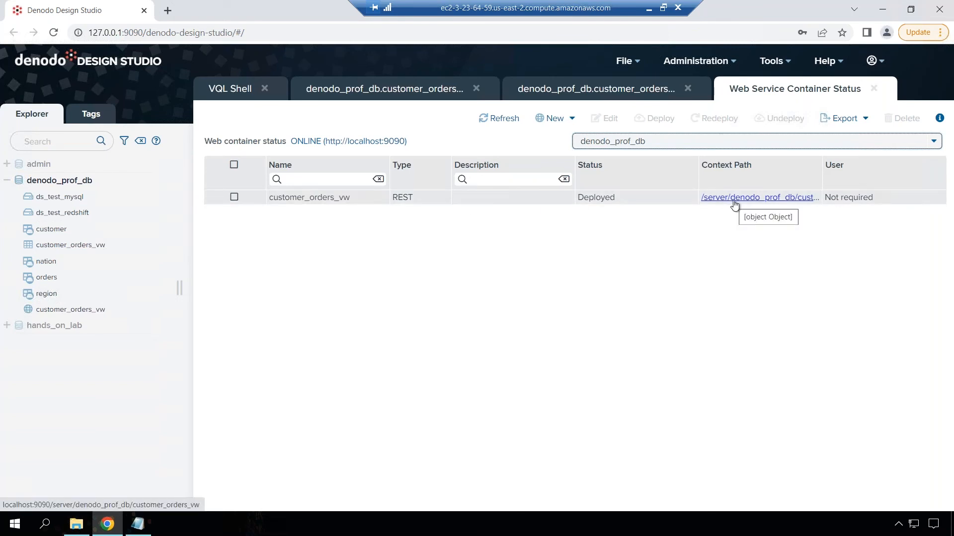
pyautogui.click(758, 197)
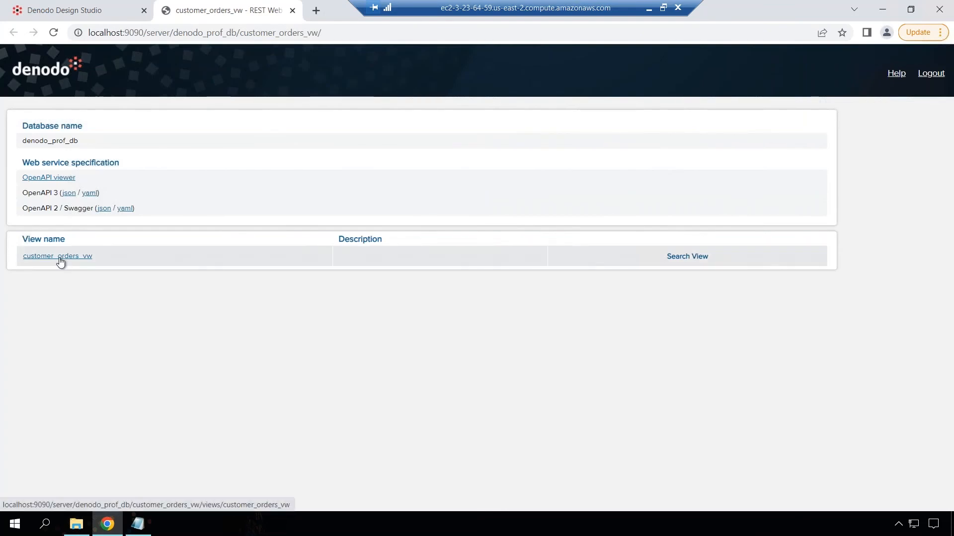
# Step: Show customer_orders_vw's data rows in the browser and select the page URL
pyautogui.click(57, 255)
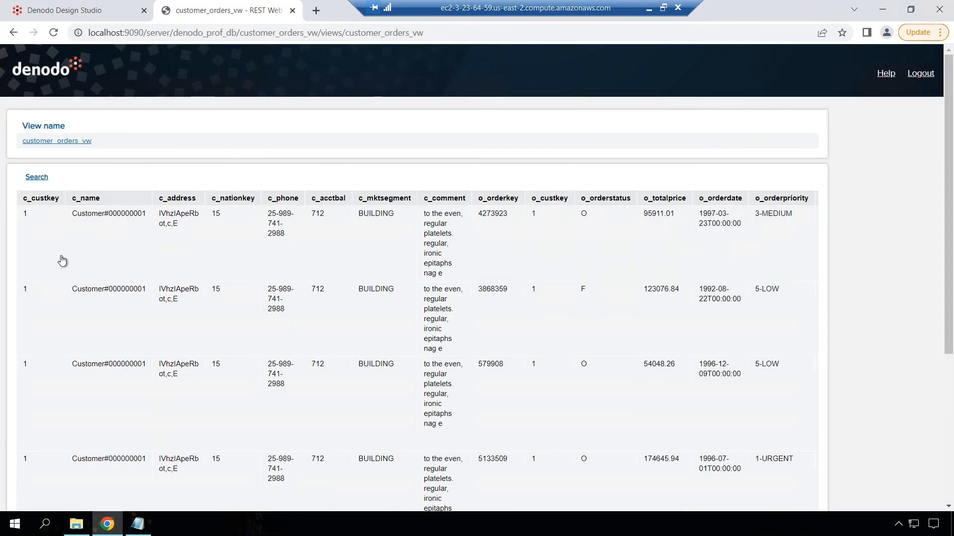
pyautogui.moveTo(828, 230)
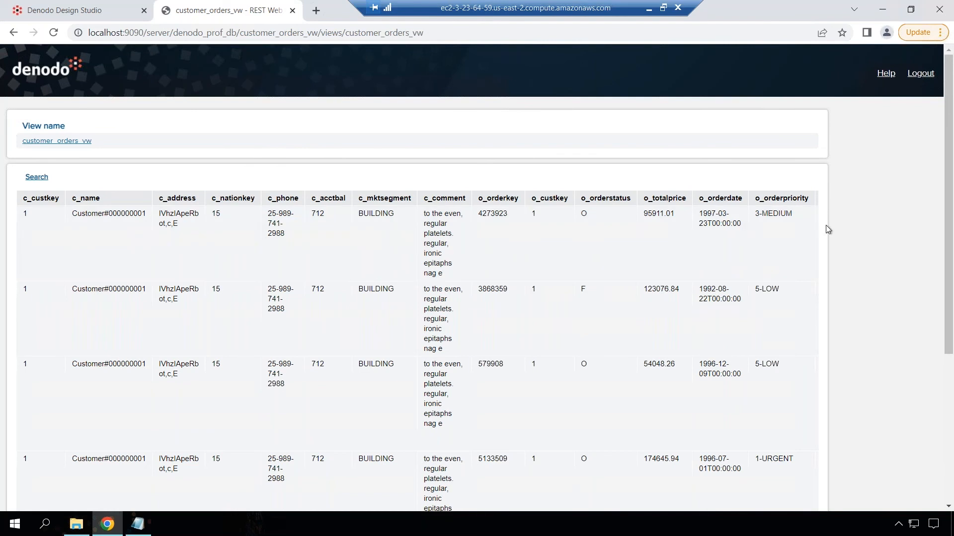
pyautogui.moveTo(346, 116)
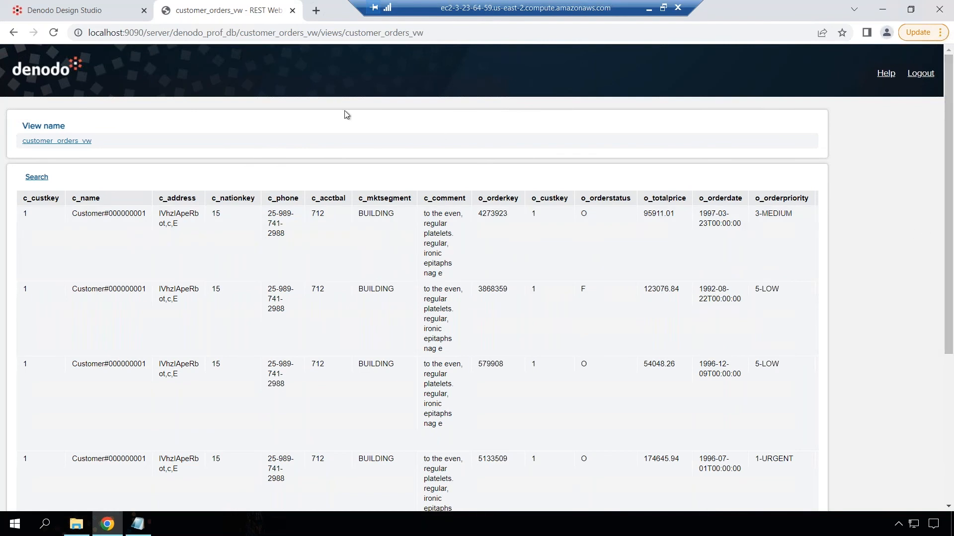
pyautogui.click(255, 32)
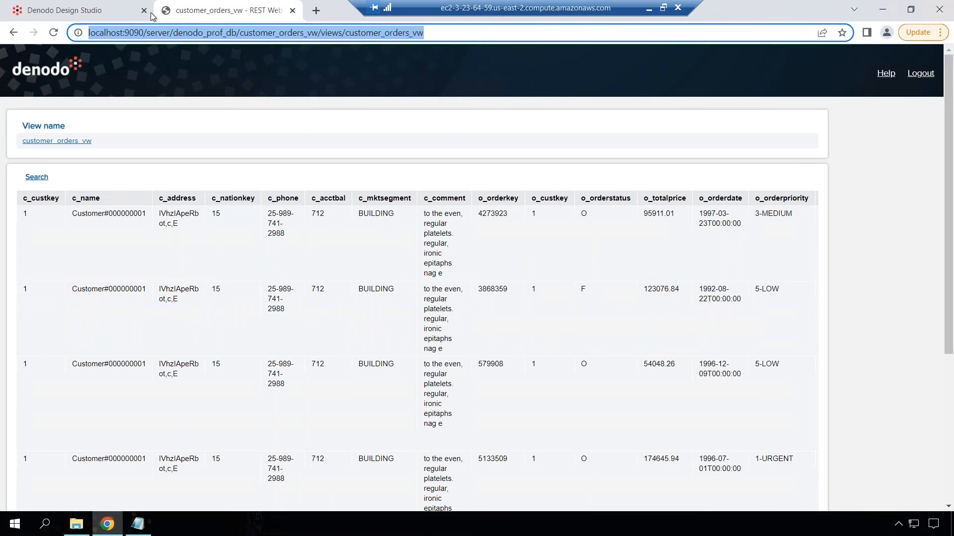
pyautogui.moveTo(344, 23)
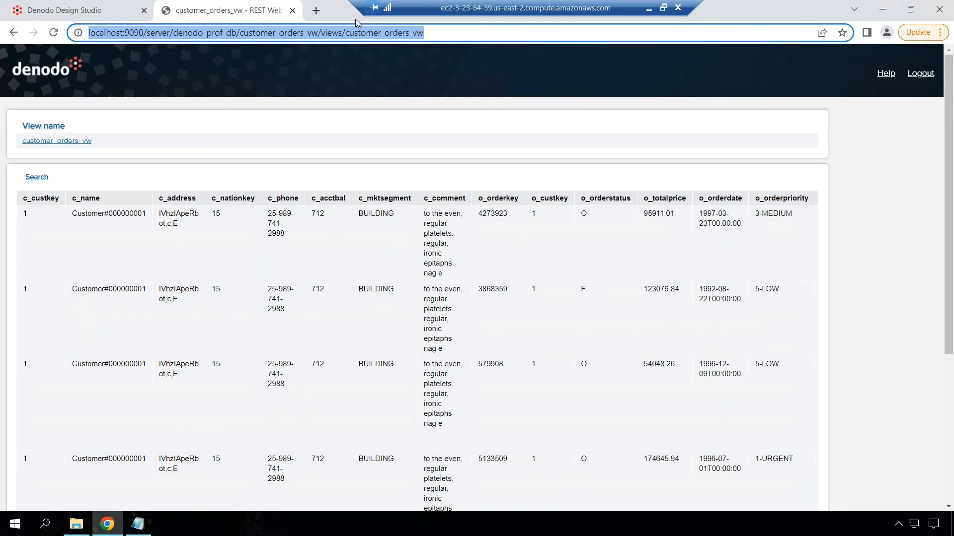
pyautogui.click(315, 10)
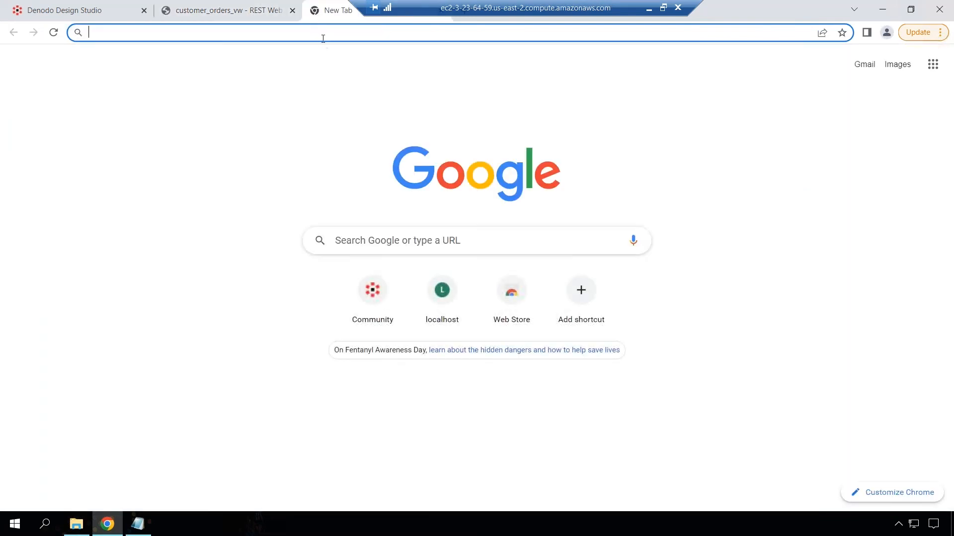
pyautogui.write('http://localhost:9090/server/denodo_prof_db/customer_orders_vw/views/customer_orders_vw')
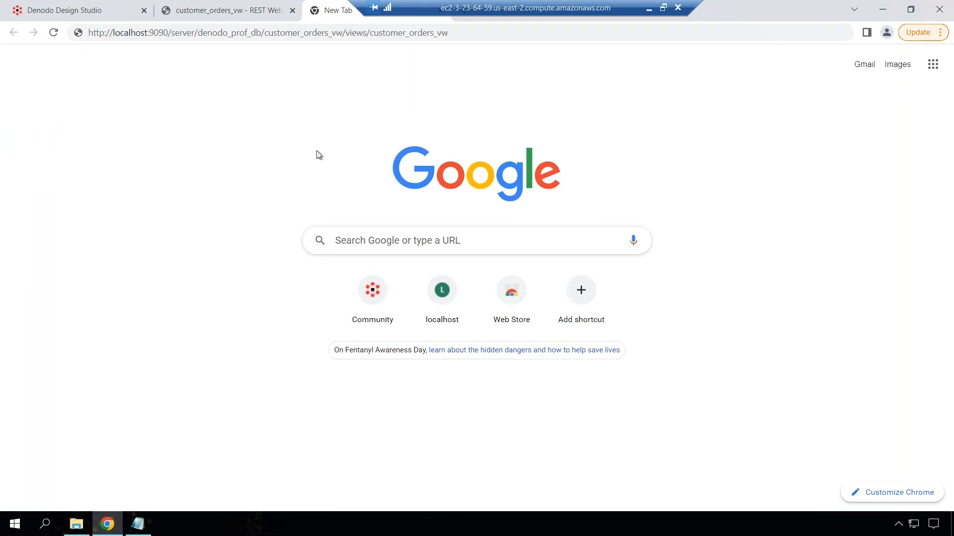
pyautogui.moveTo(391, 114)
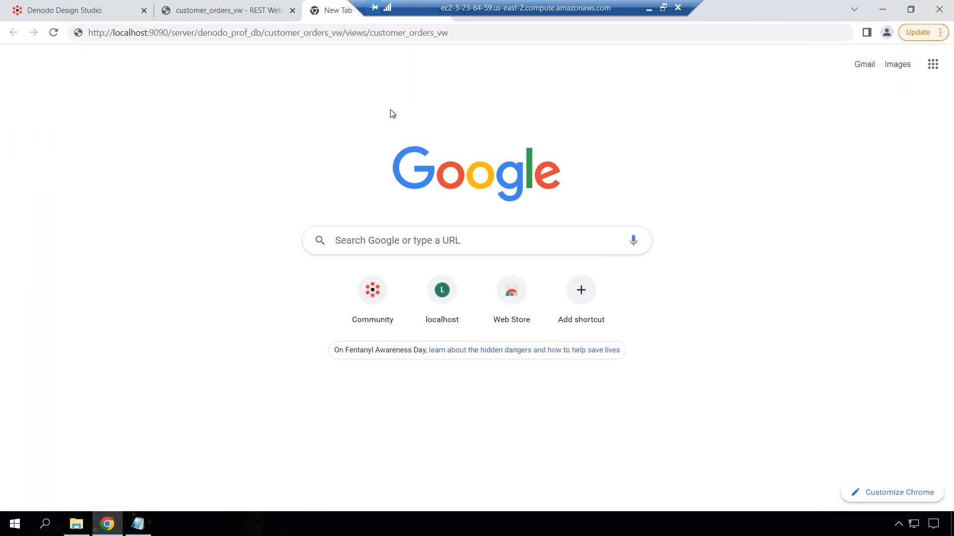
pyautogui.moveTo(430, 101)
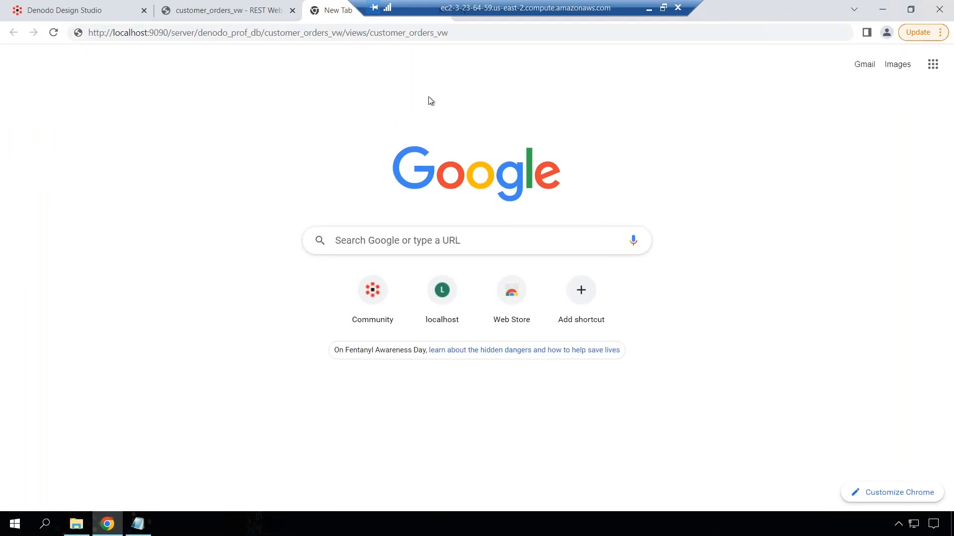
pyautogui.moveTo(136, 26)
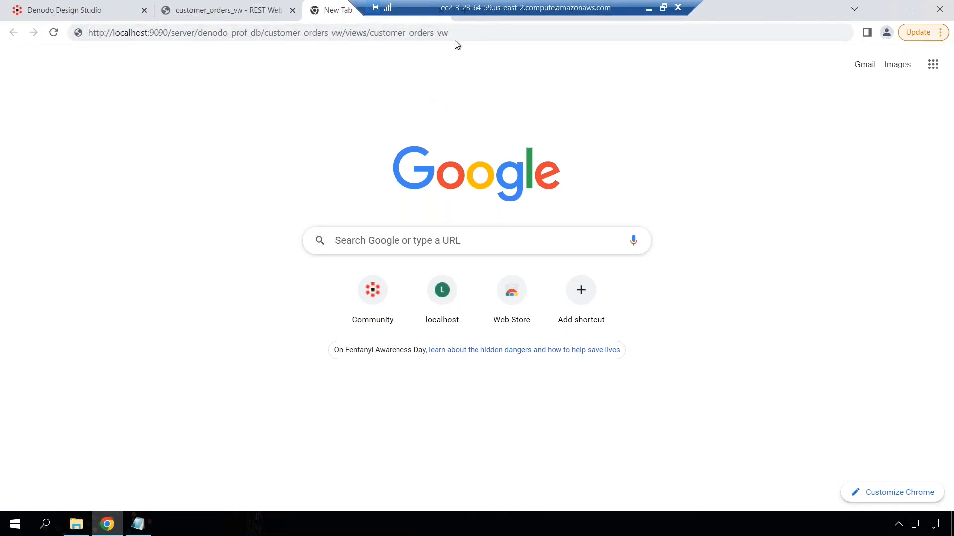
pyautogui.click(268, 32)
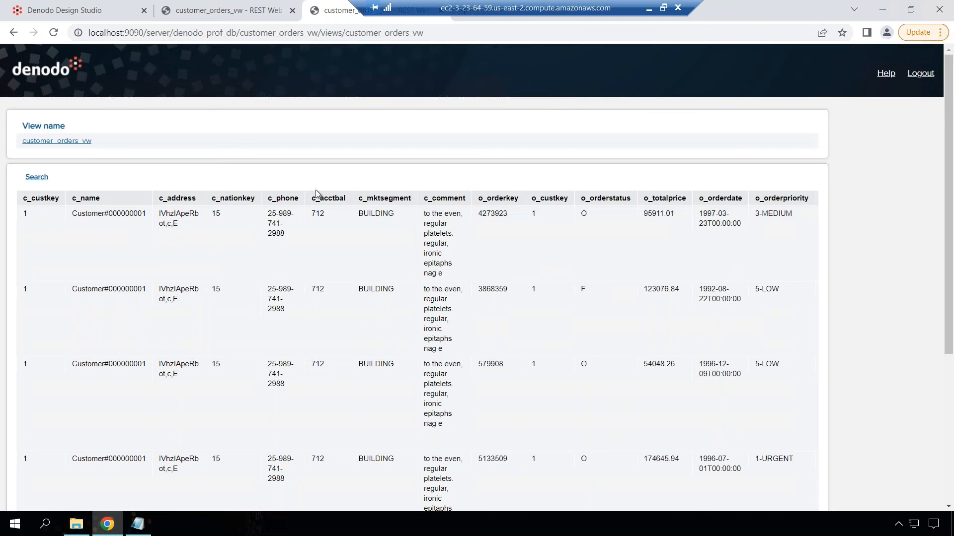
pyautogui.moveTo(221, 186)
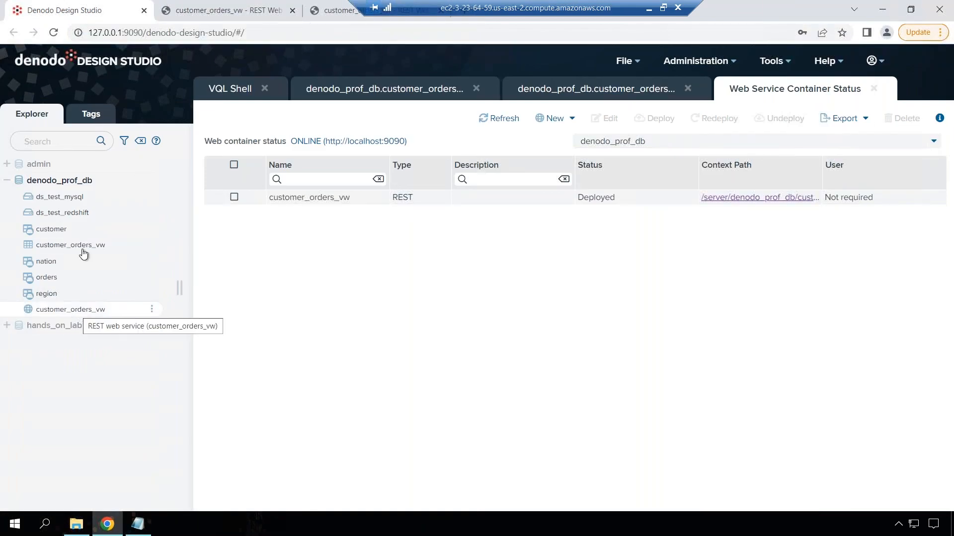
pyautogui.moveTo(459, 308)
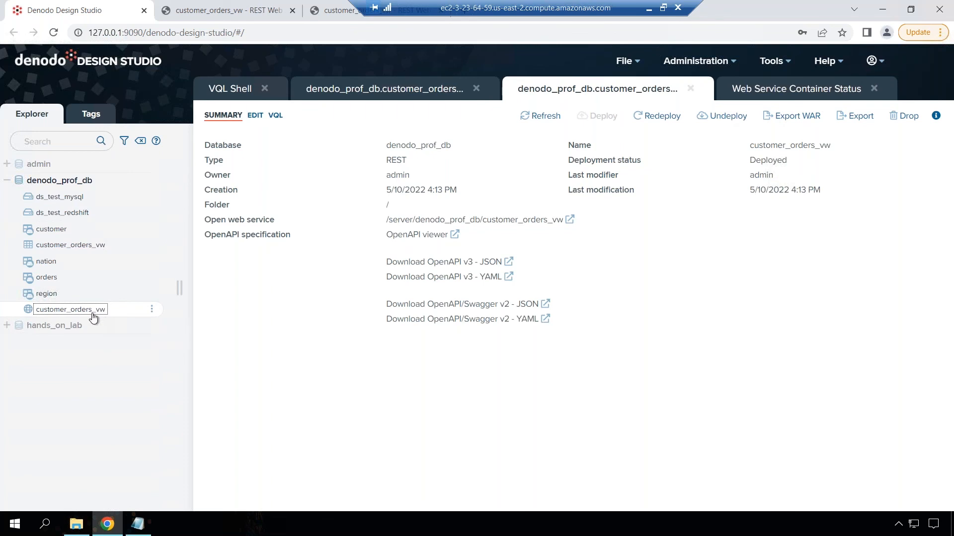
pyautogui.moveTo(65, 237)
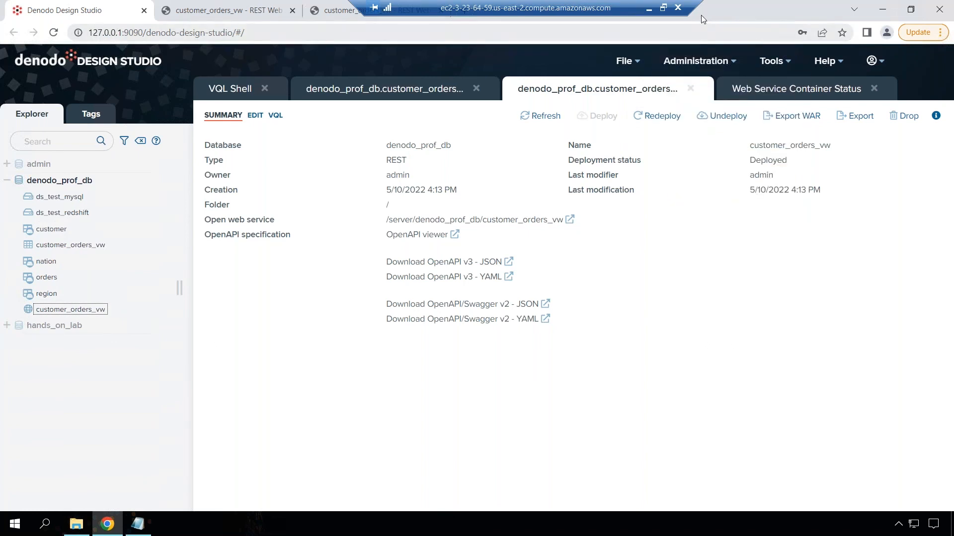
pyautogui.moveTo(163, 516)
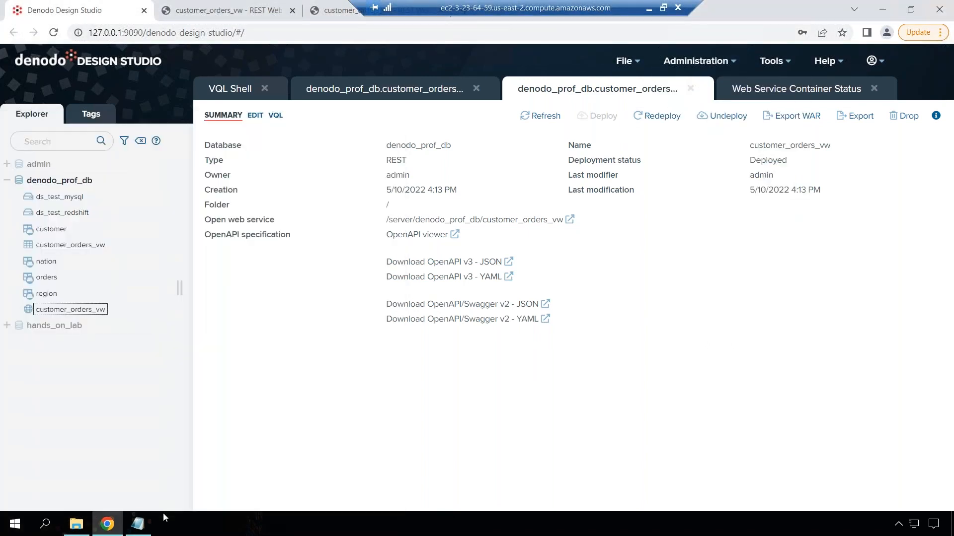